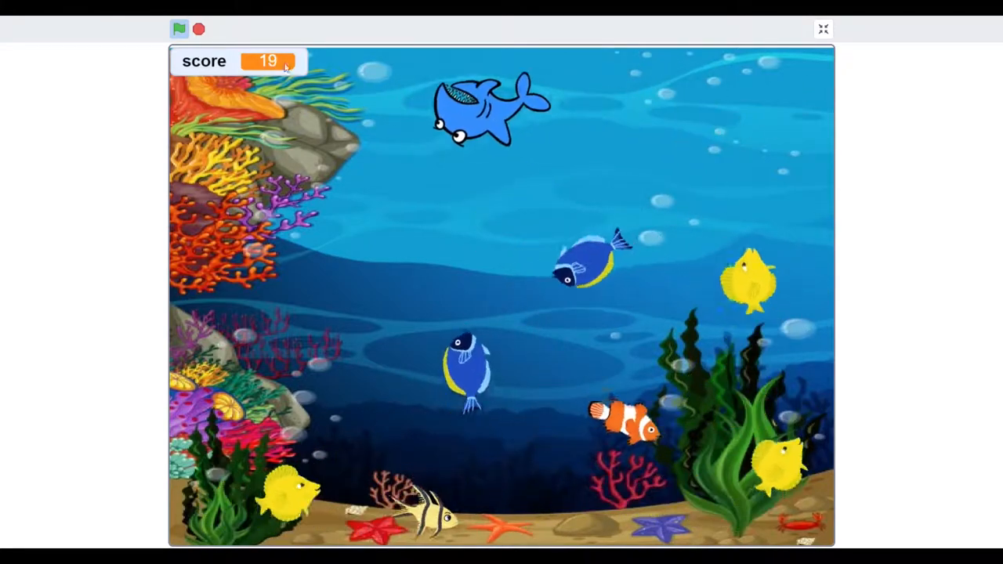
Leave the game preview and start a fresh project with only the default cat sprite
click(823, 28)
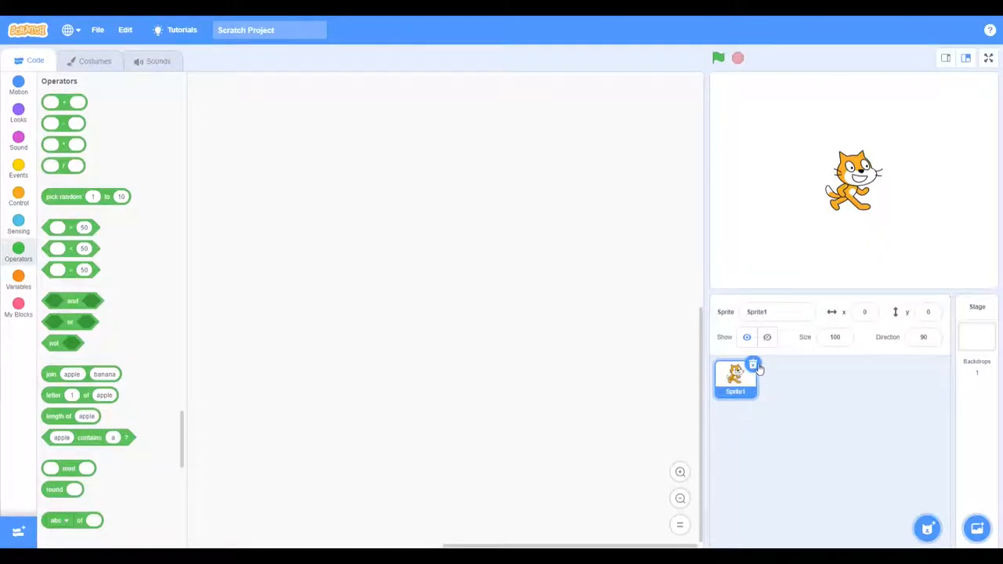
Delete the default cat and add the Shark 2 sprite from the Animals library
click(752, 365)
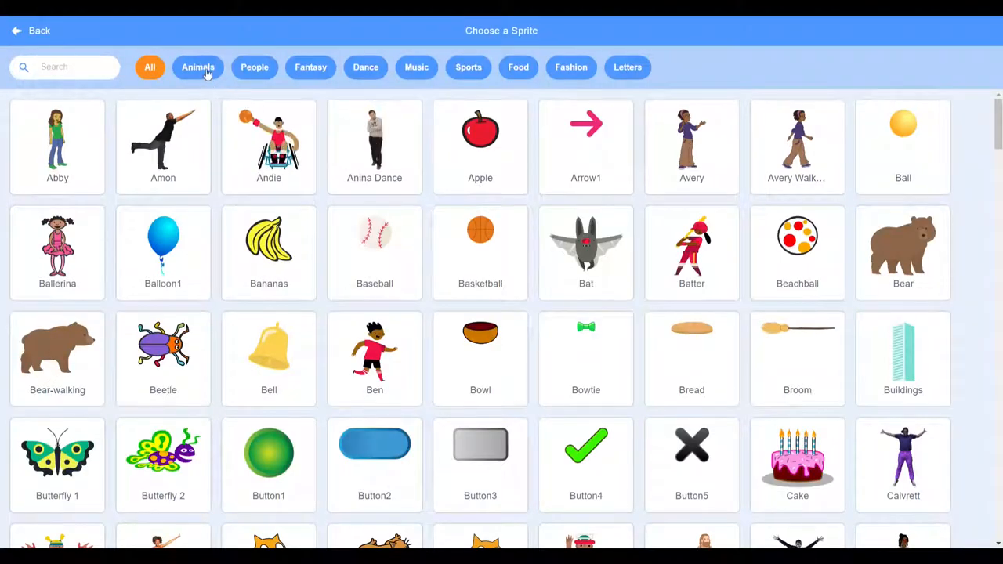
click(198, 65)
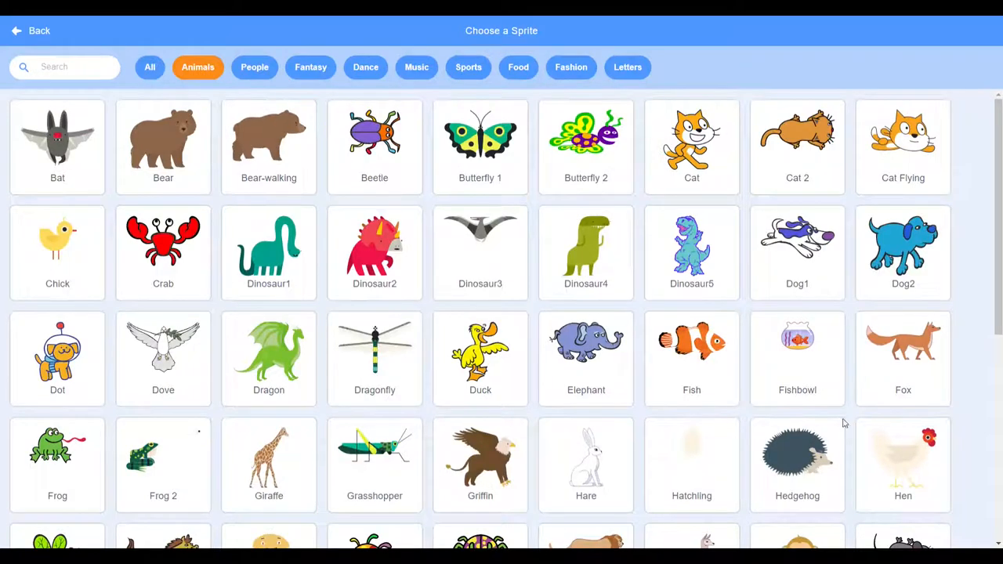
scroll(down, 3)
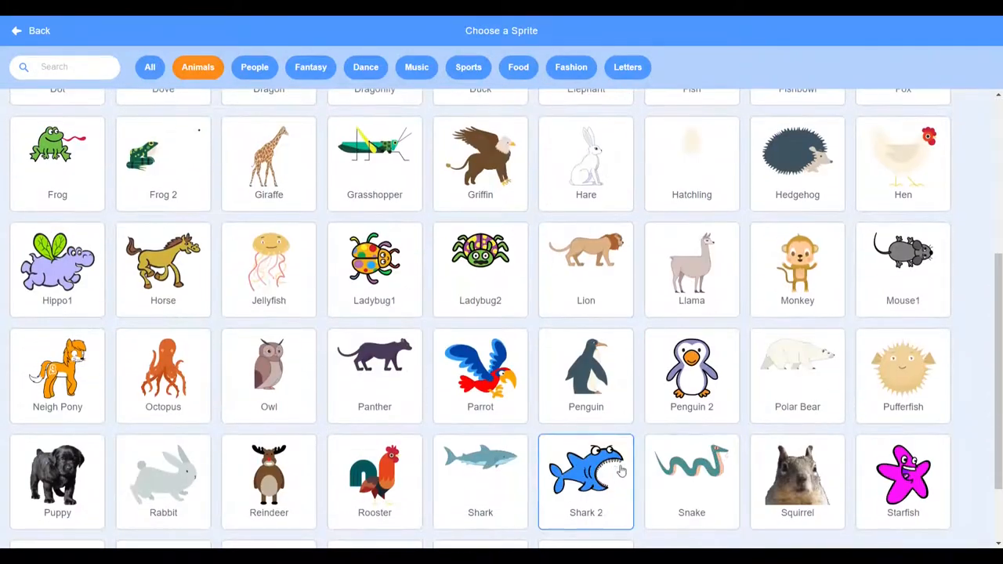
click(586, 470)
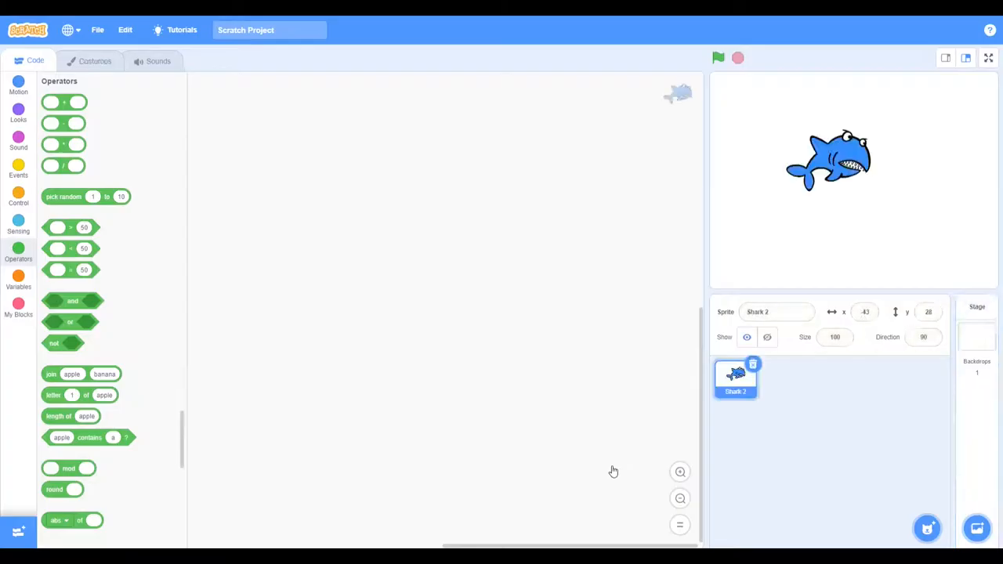
mouse_move(812, 405)
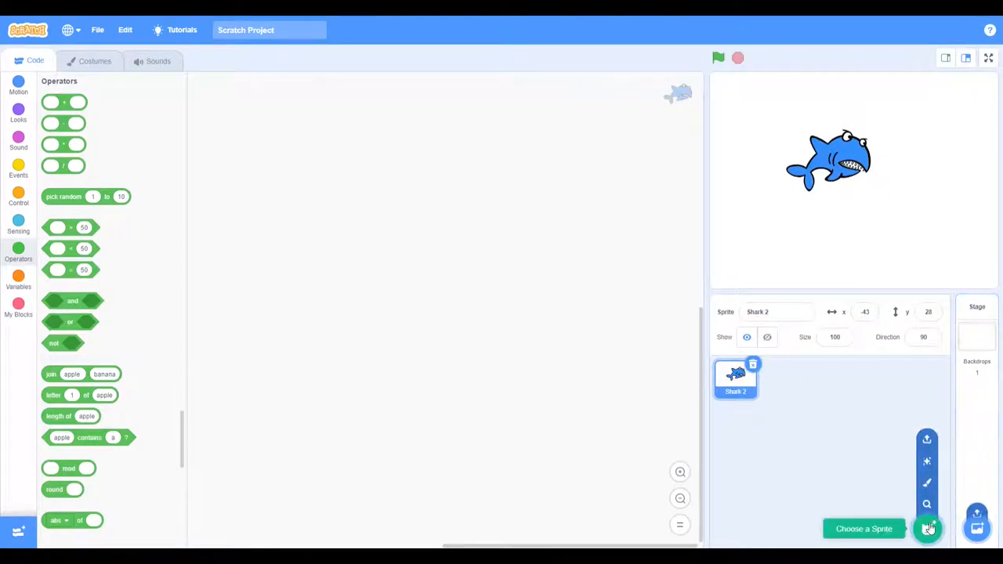
Add the Fish sprite from the Animals library as a second sprite
click(928, 529)
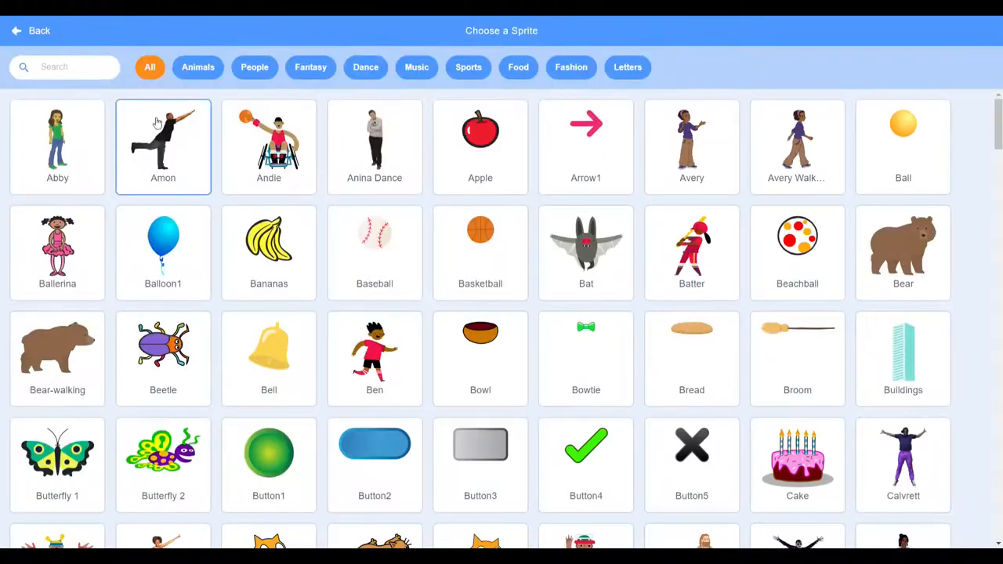
click(198, 66)
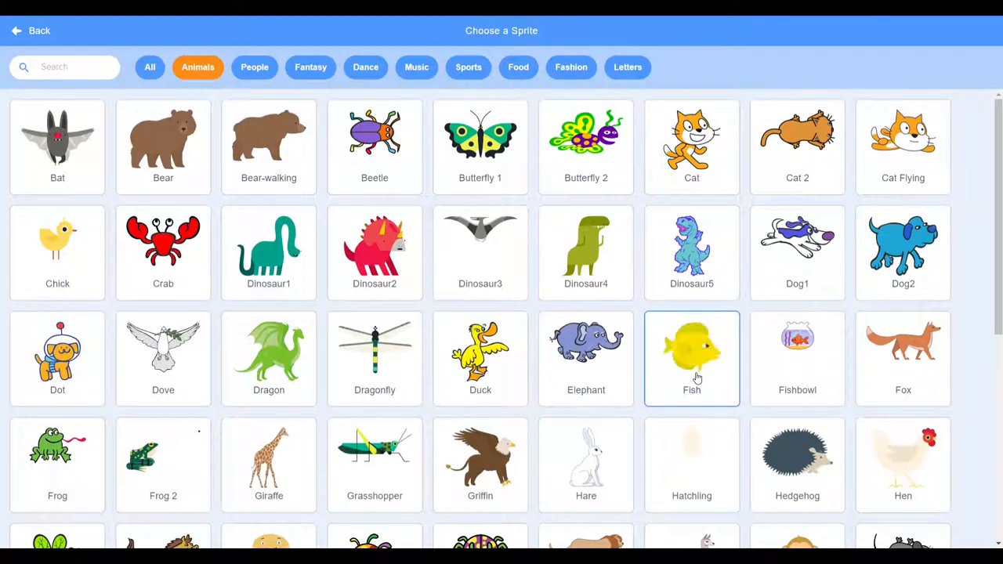
mouse_move(691, 357)
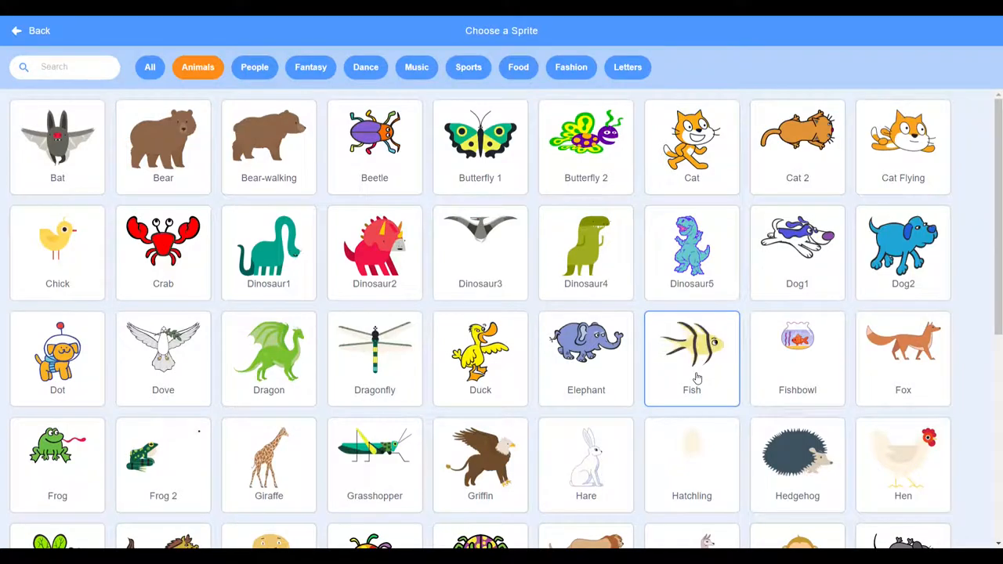
click(692, 357)
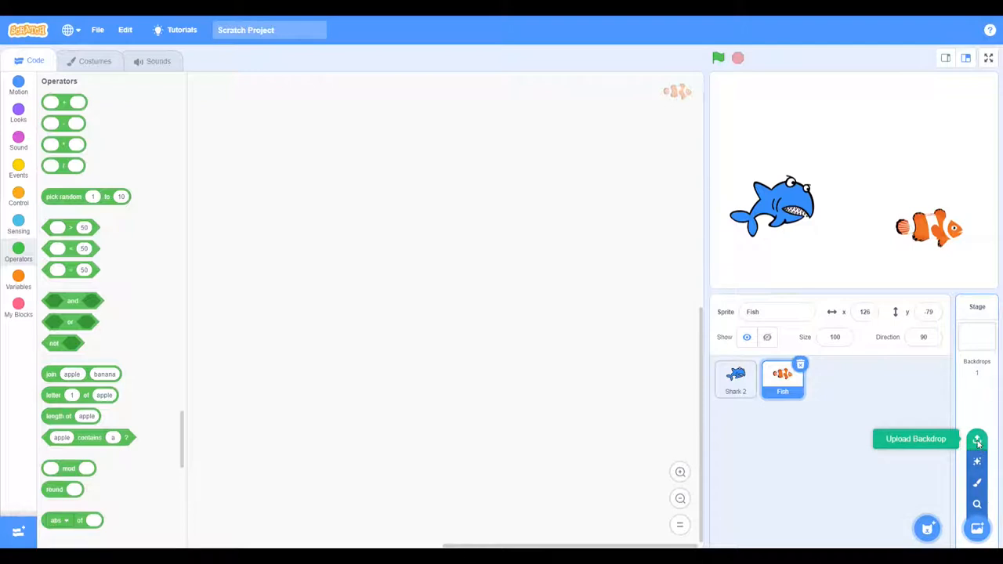
mouse_move(202, 143)
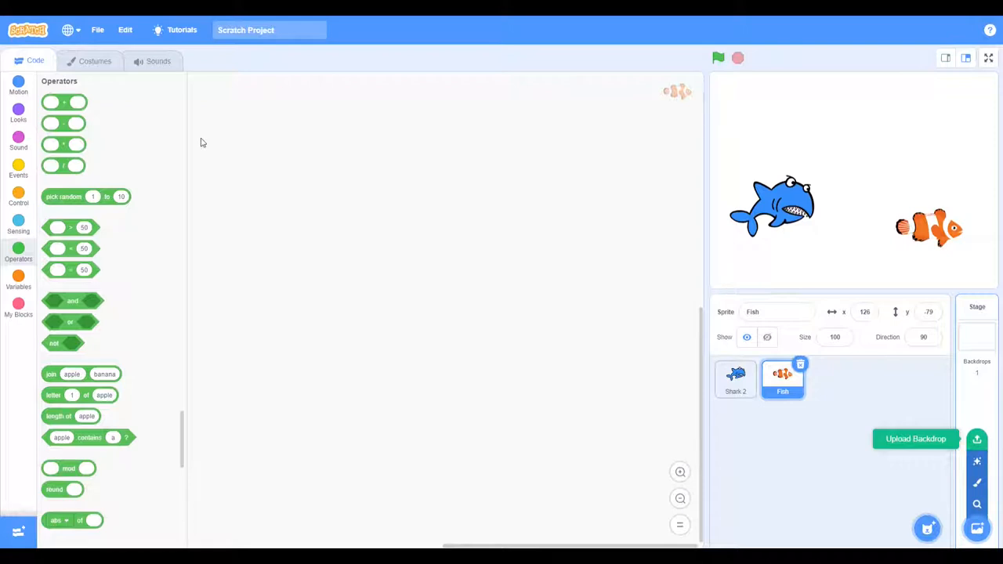
mouse_move(417, 285)
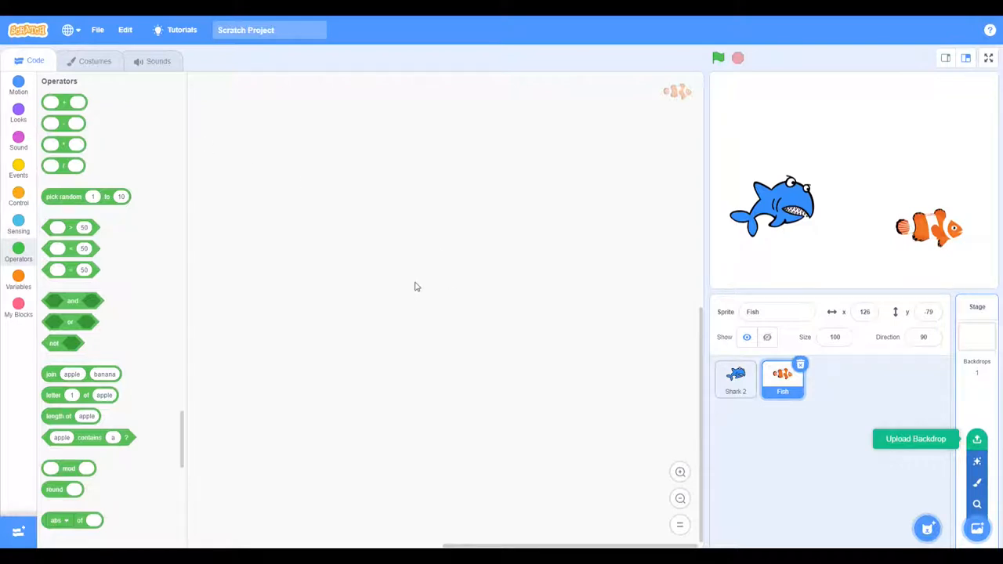
Set the underwater coral-reef backdrop on the stage and return to the Code view
click(977, 337)
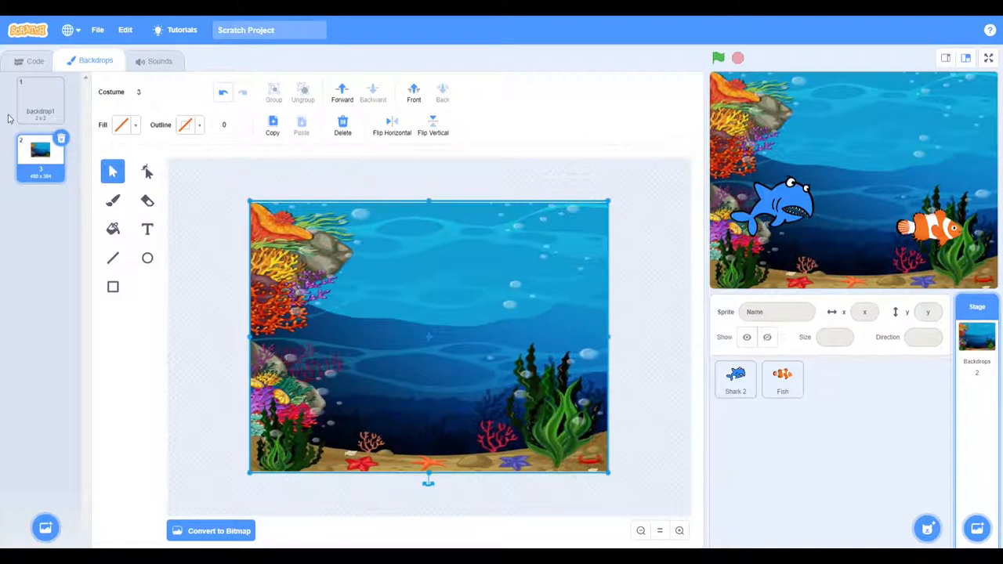
click(34, 60)
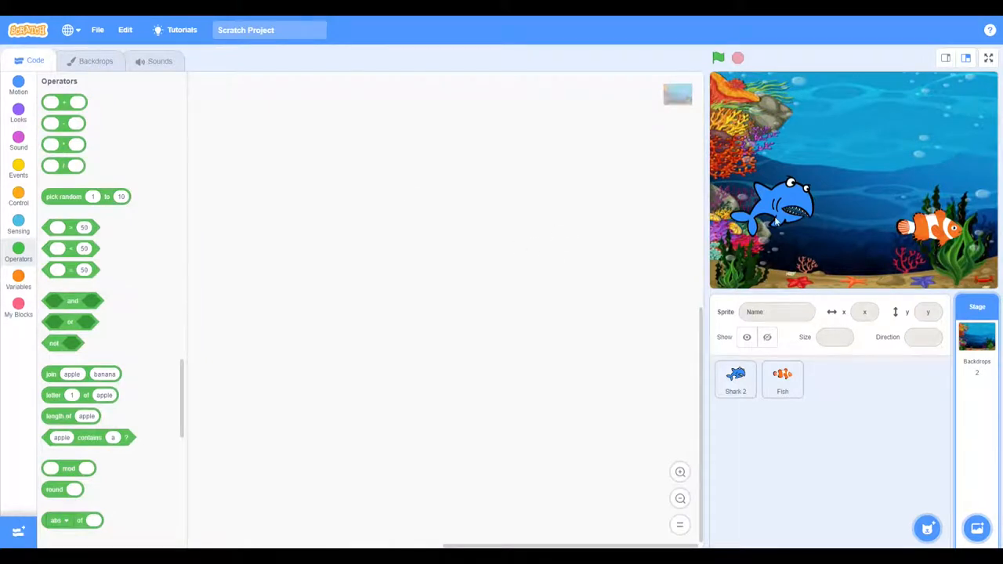
Shrink the Shark 2 sprite to size 60
click(735, 380)
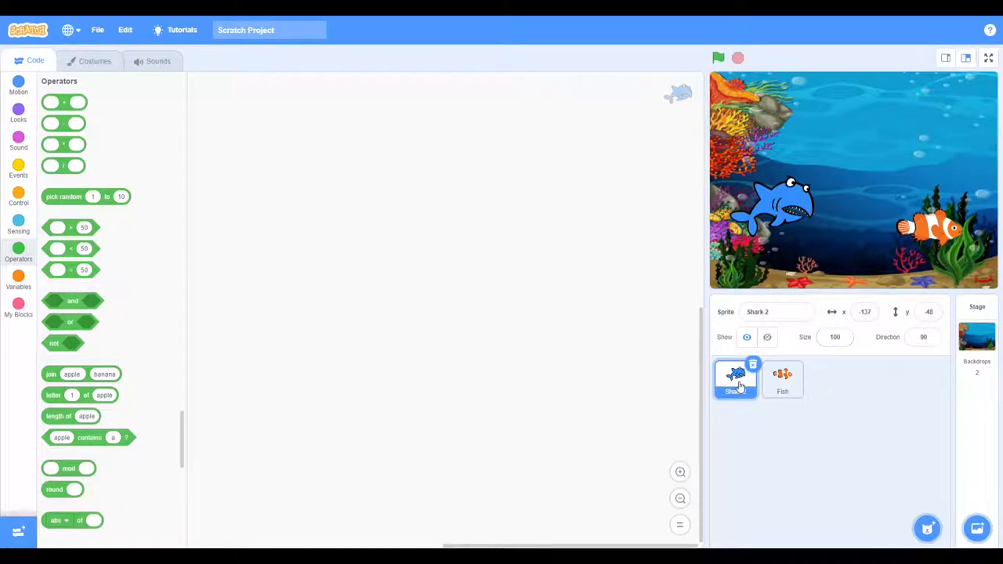
click(833, 337)
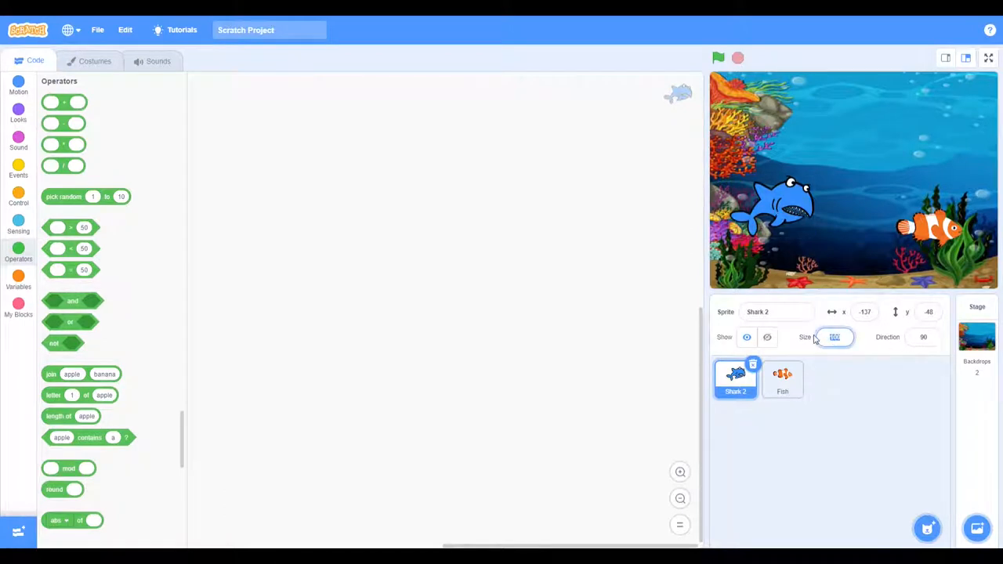
text(60)
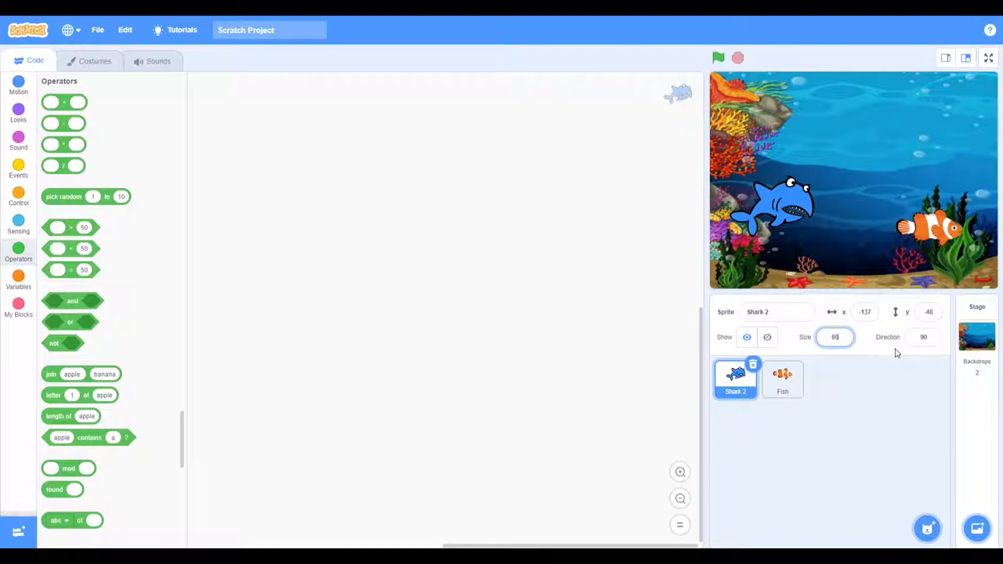
mouse_move(873, 399)
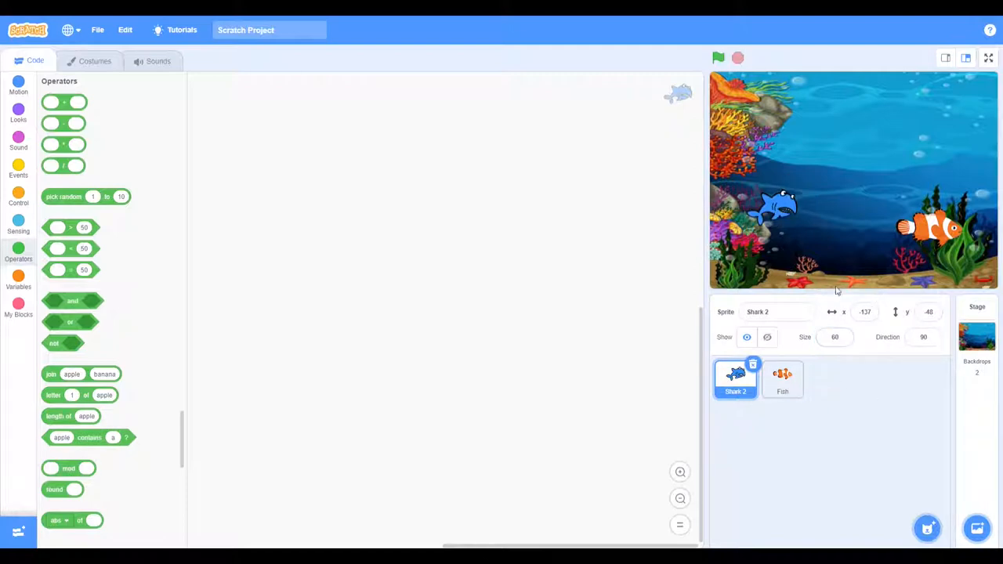
Shrink the Fish sprite to size 50
click(782, 378)
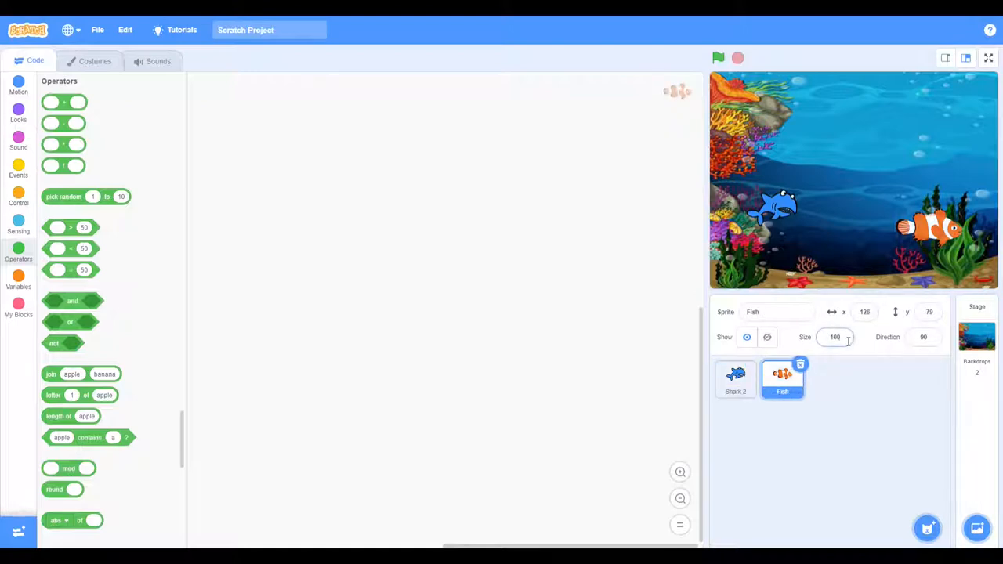
click(834, 337)
text(50)
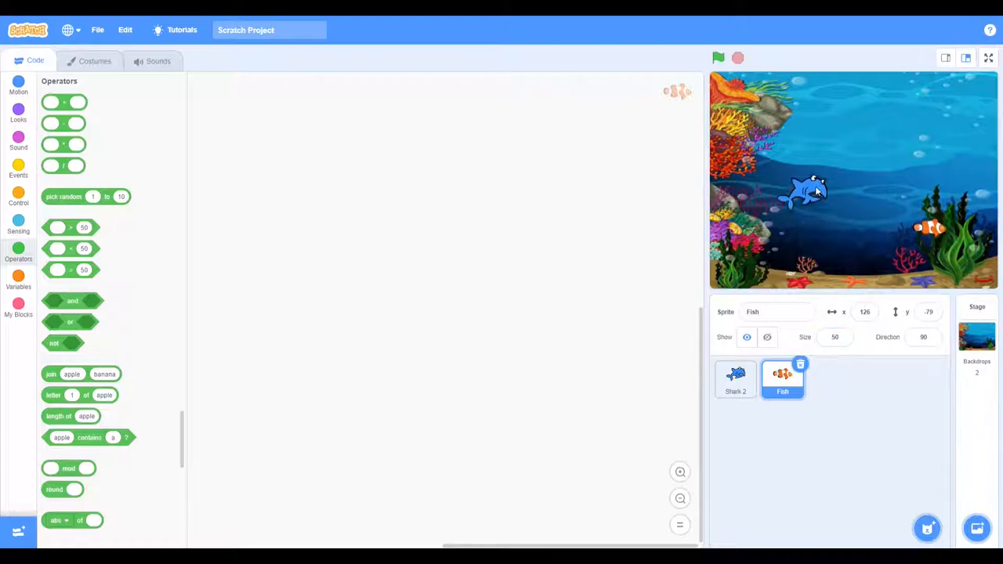
click(735, 380)
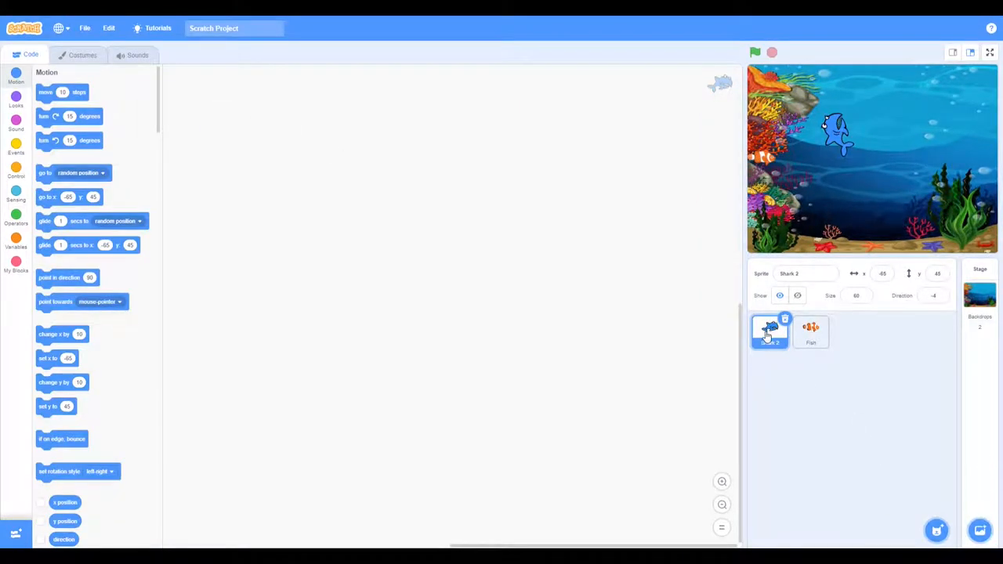
mouse_move(530, 251)
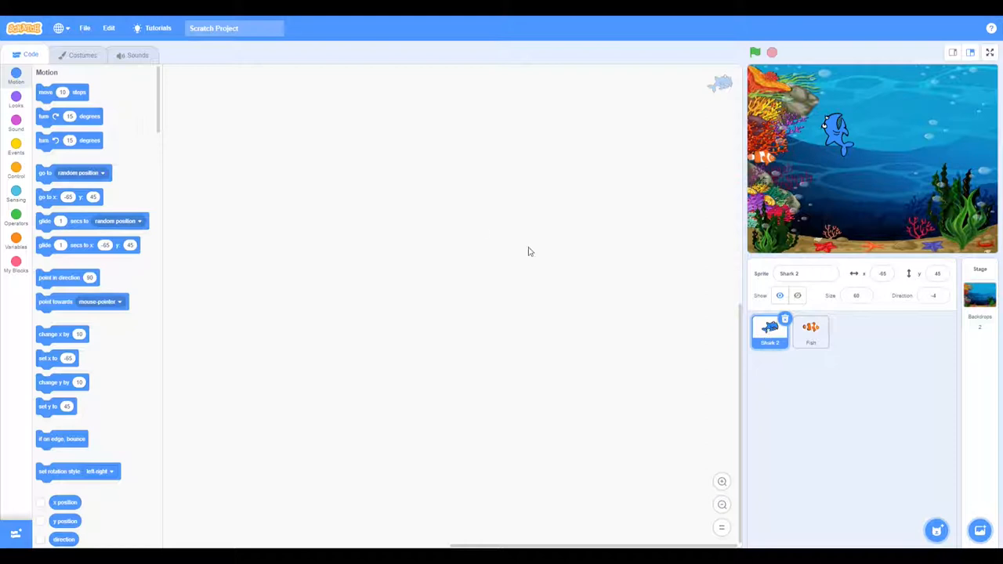
Give the shark a green-flag script that forever points towards the mouse-pointer
click(16, 147)
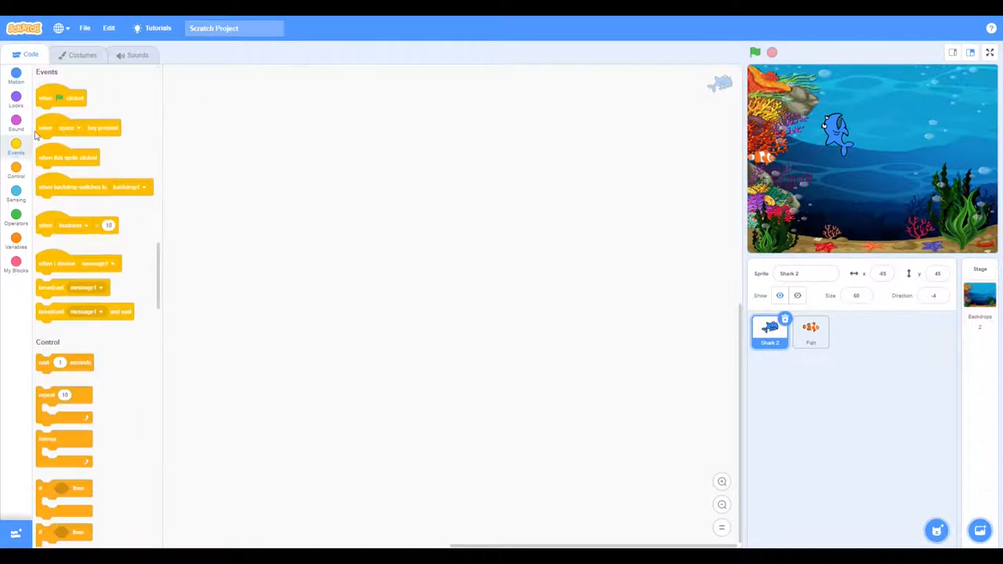
drag(61, 97, 311, 144)
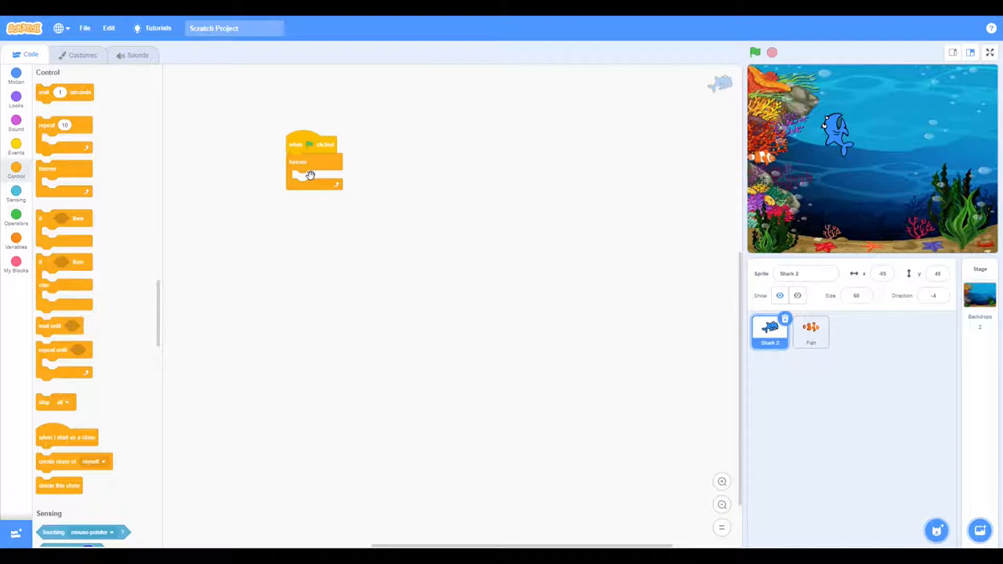
mouse_move(45, 124)
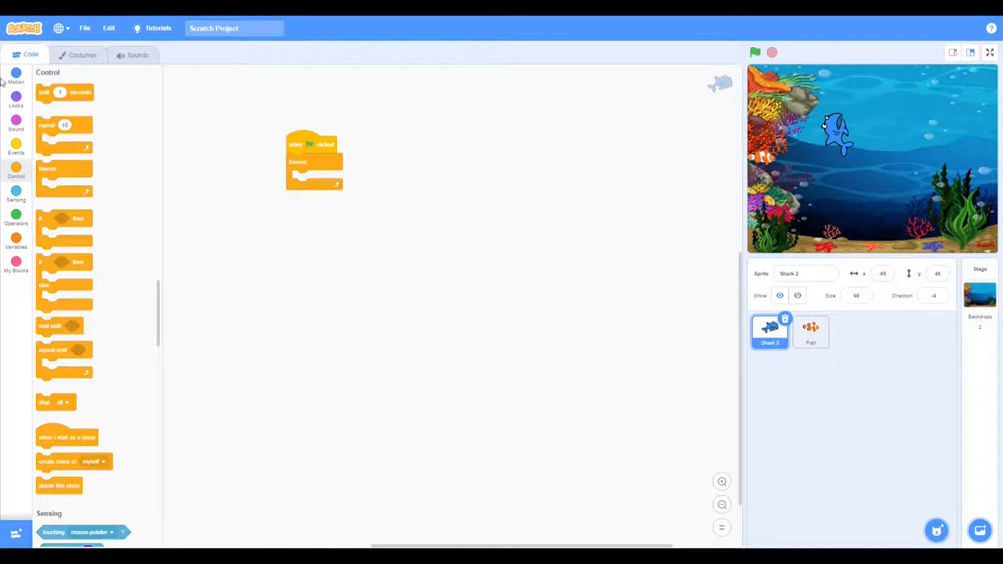
click(15, 77)
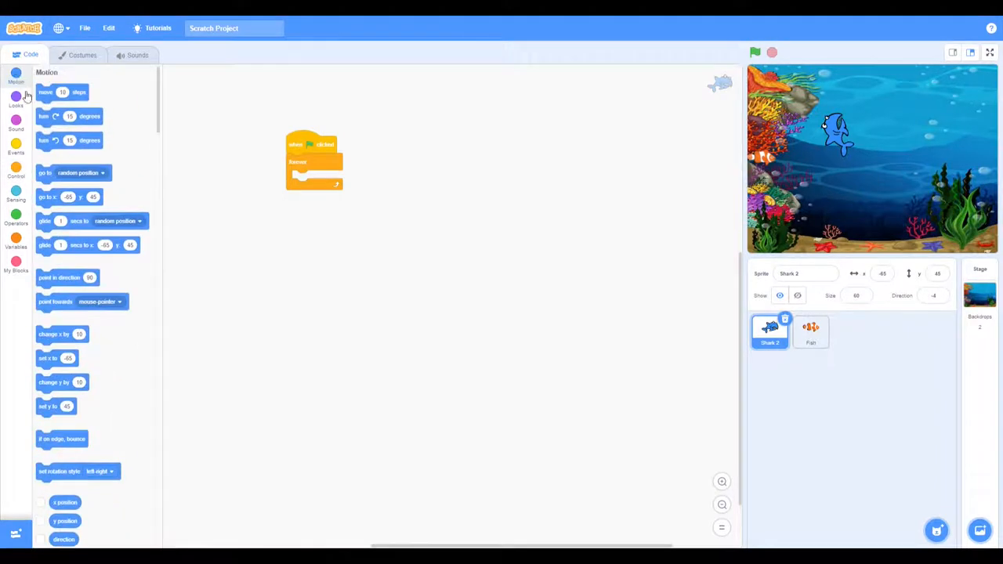
mouse_move(72, 293)
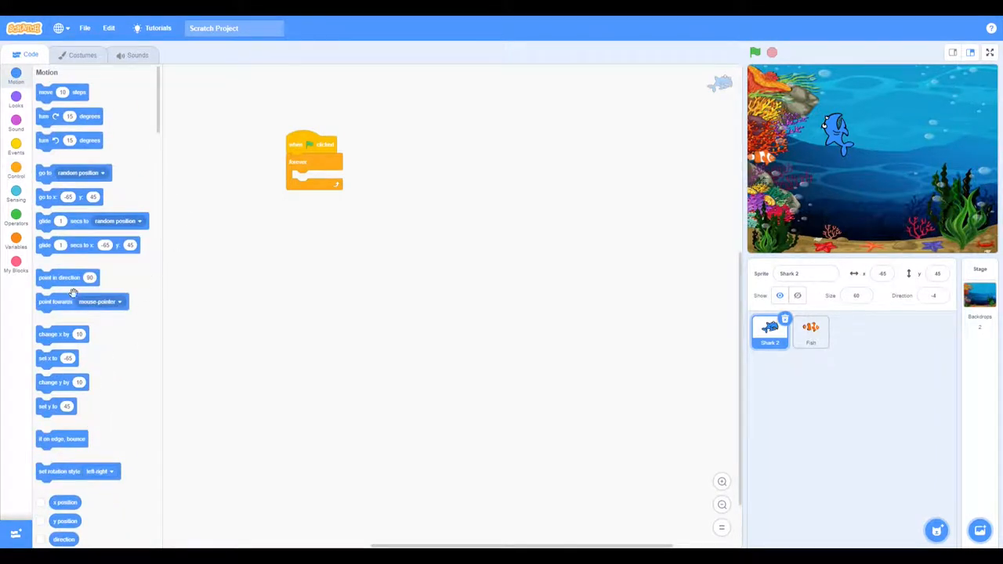
drag(81, 301, 290, 175)
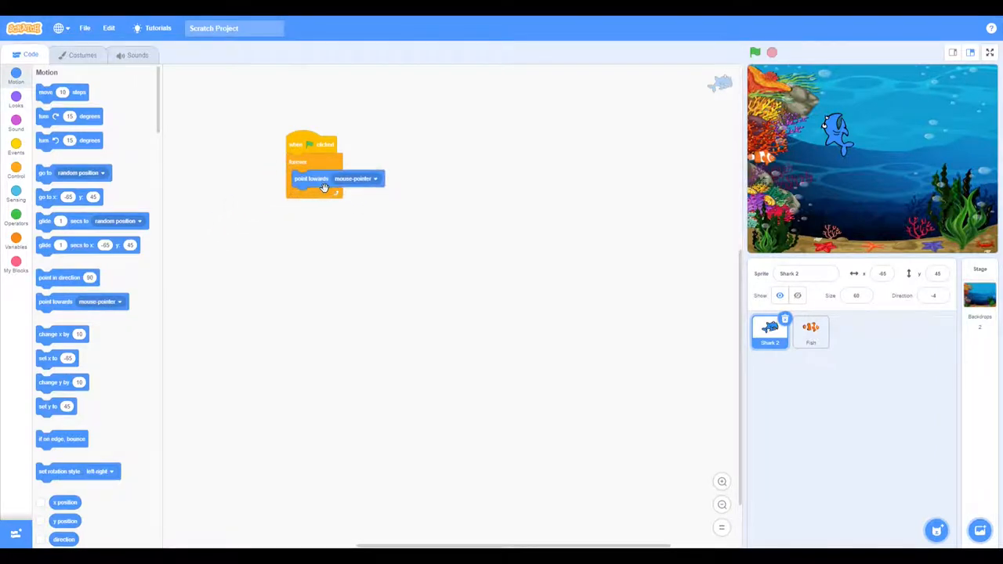
mouse_move(19, 153)
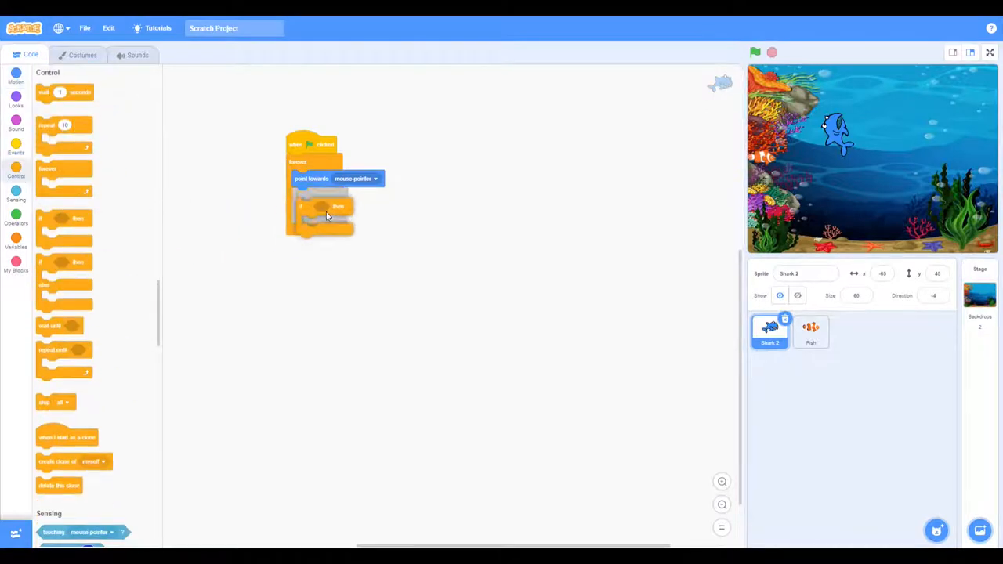
Add an if block so the shark moves steps only when distance to mouse-pointer exceeds the value
click(16, 214)
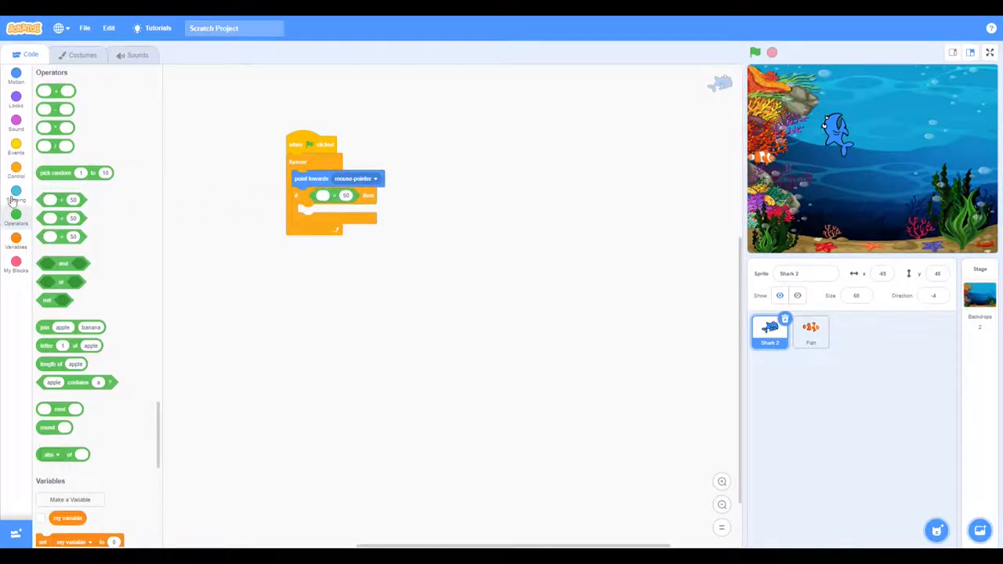
click(16, 194)
text(5)
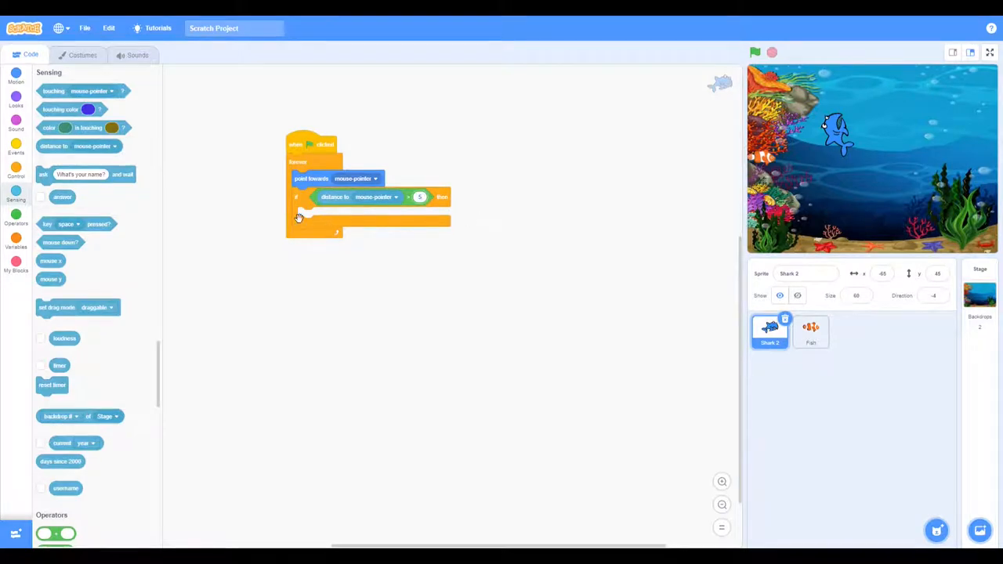
click(15, 76)
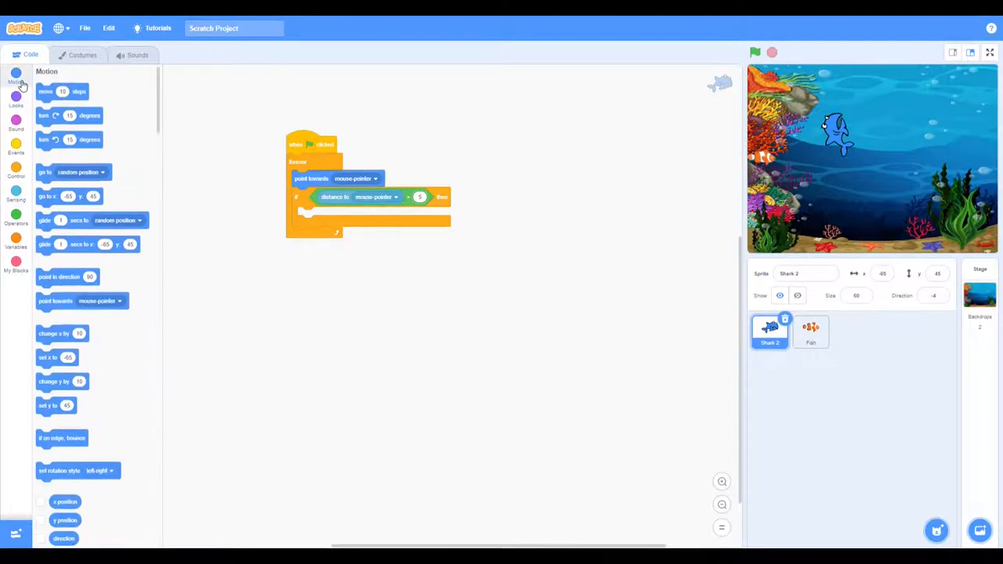
drag(61, 91, 317, 216)
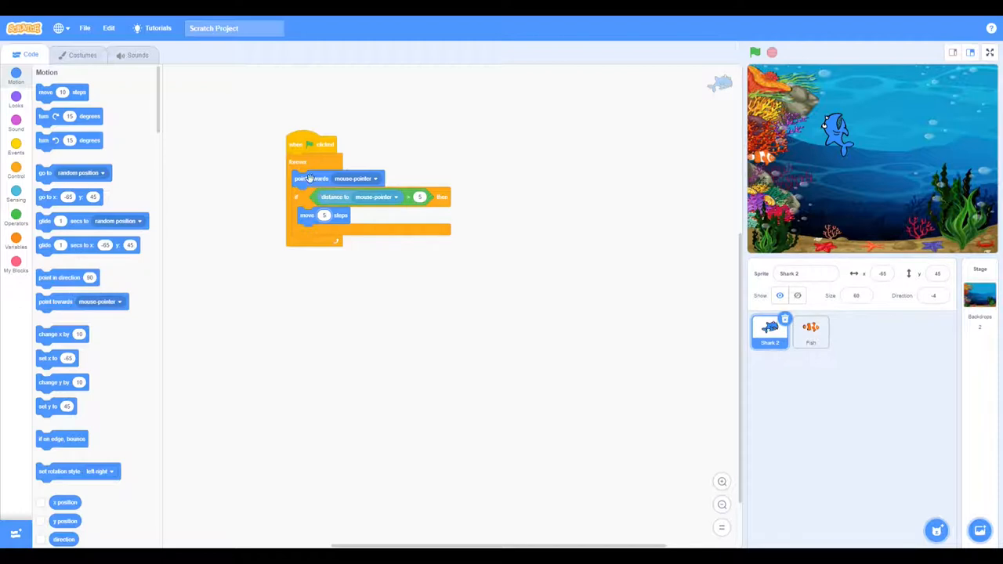
click(755, 52)
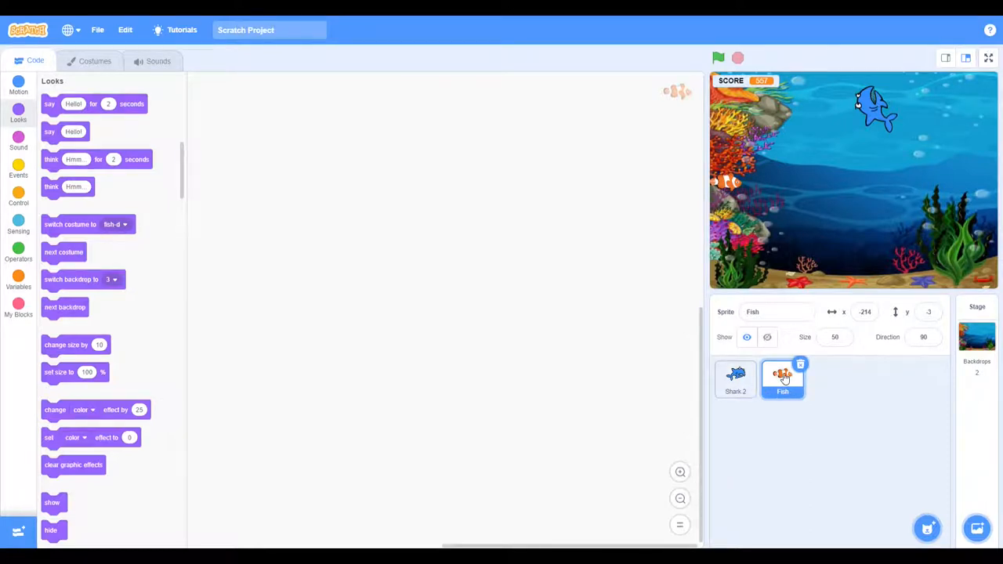
Give the fish a green-flag script that sends it to x -230
click(19, 164)
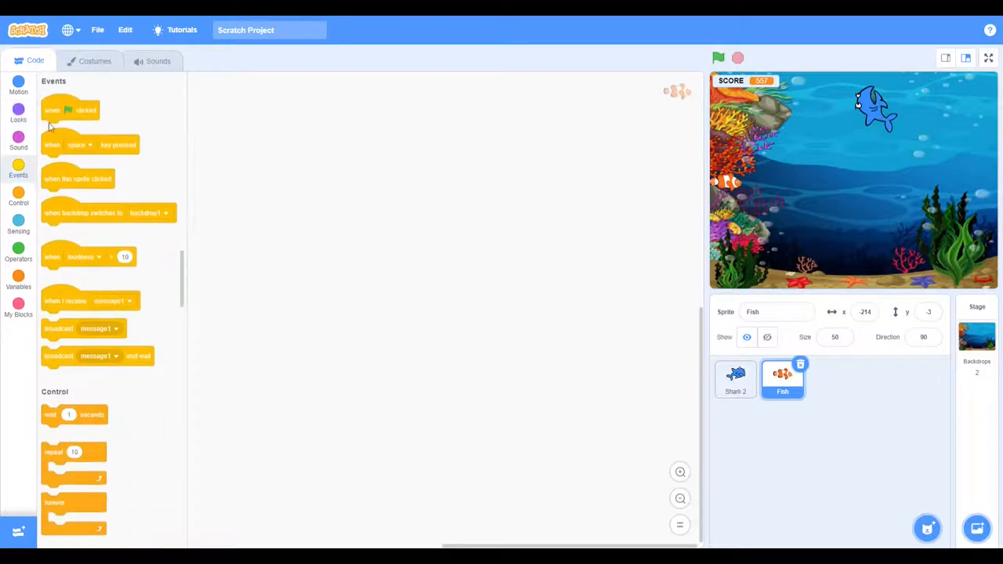
drag(70, 110, 289, 149)
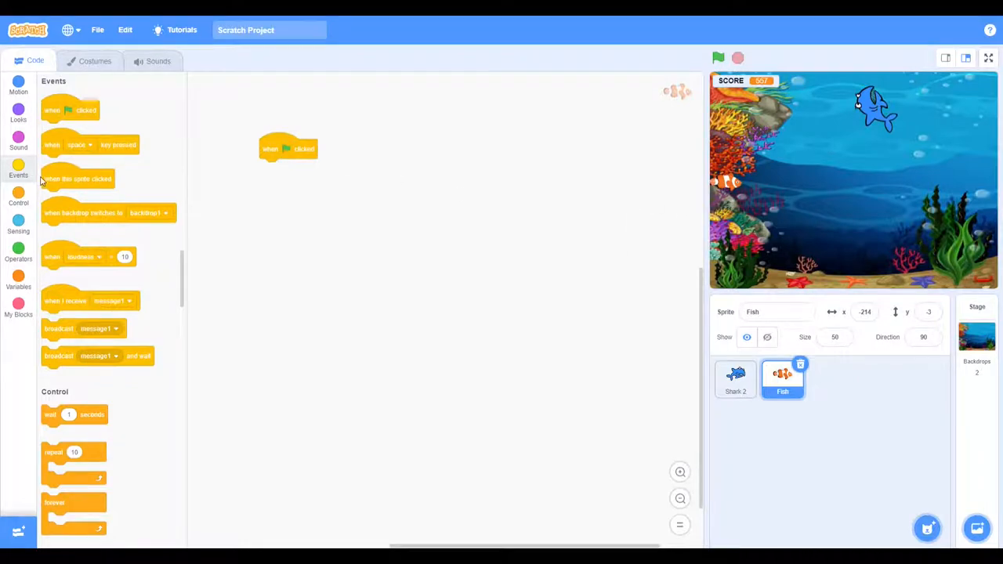
click(19, 86)
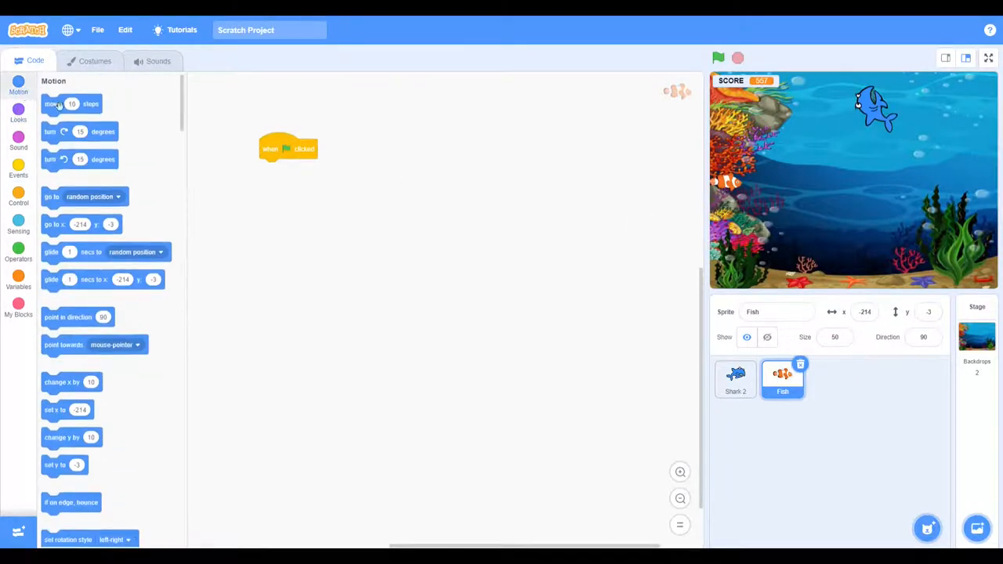
drag(78, 224, 301, 182)
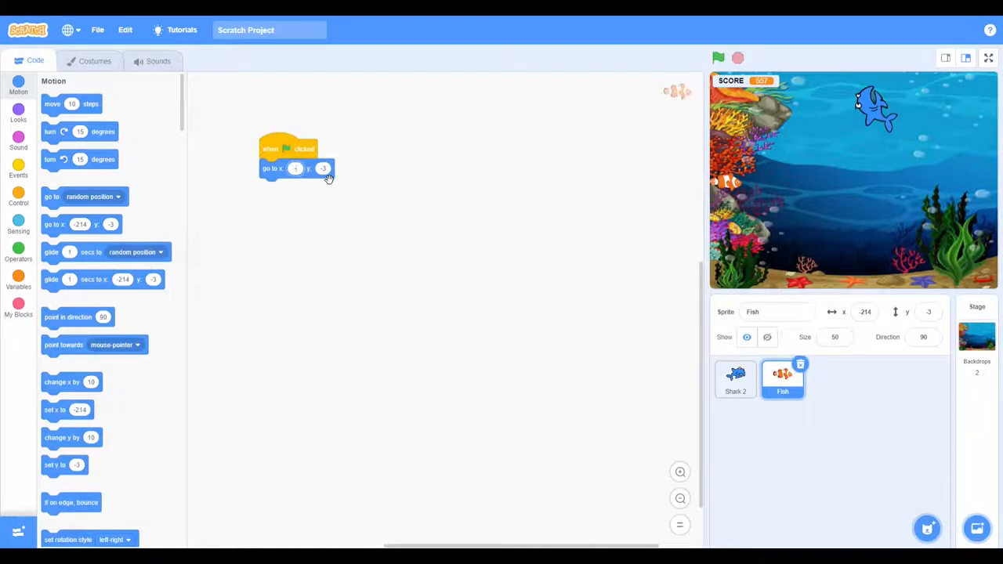
text(-230)
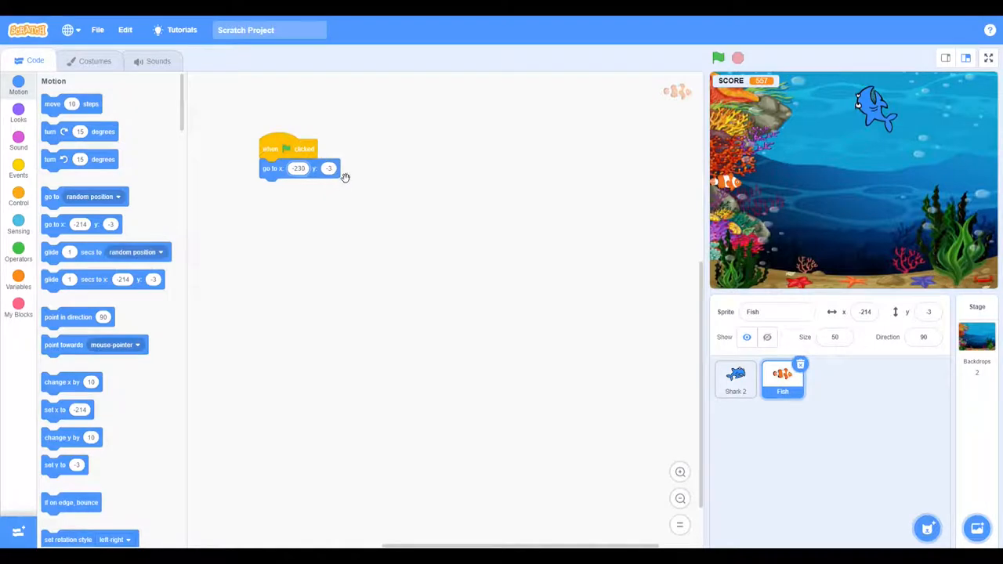
Make the fish's starting y a pick-random value with its upper limit edited
click(18, 249)
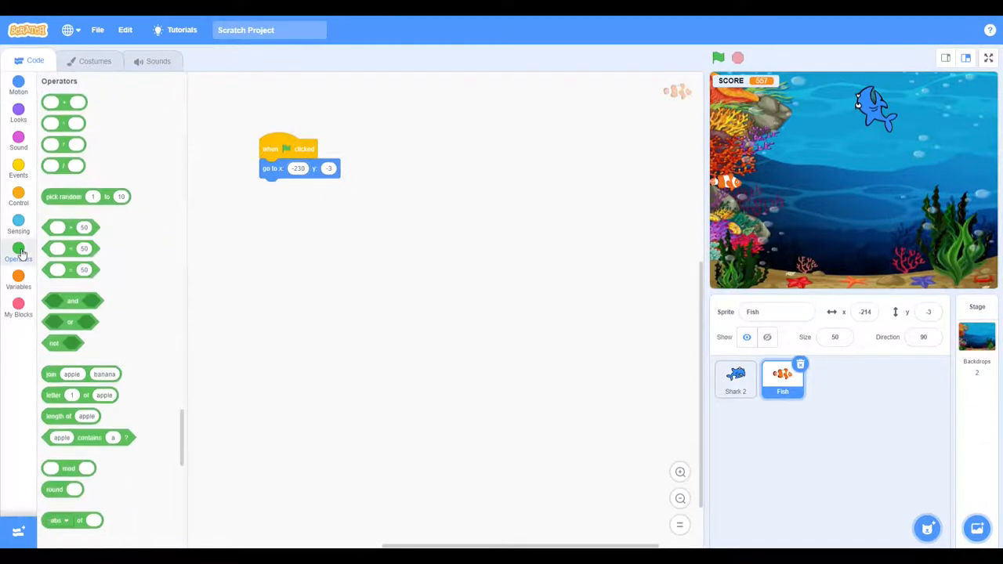
drag(85, 197, 306, 188)
text(180)
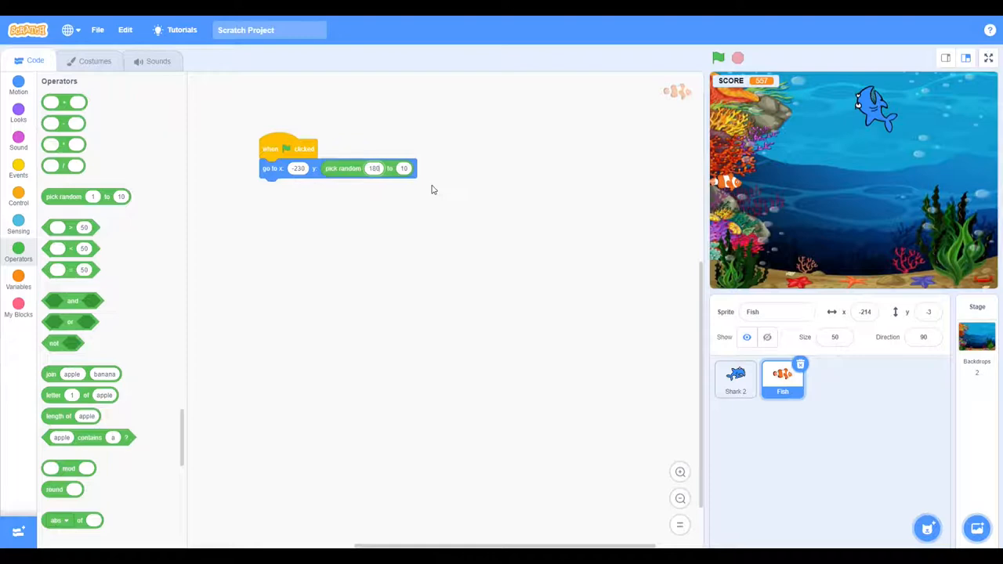
click(405, 168)
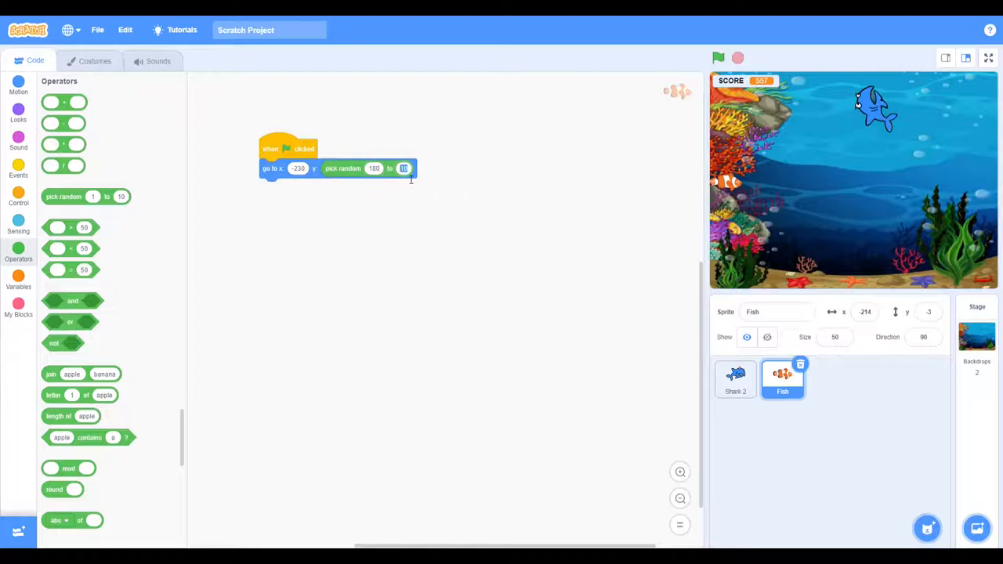
text(-18)
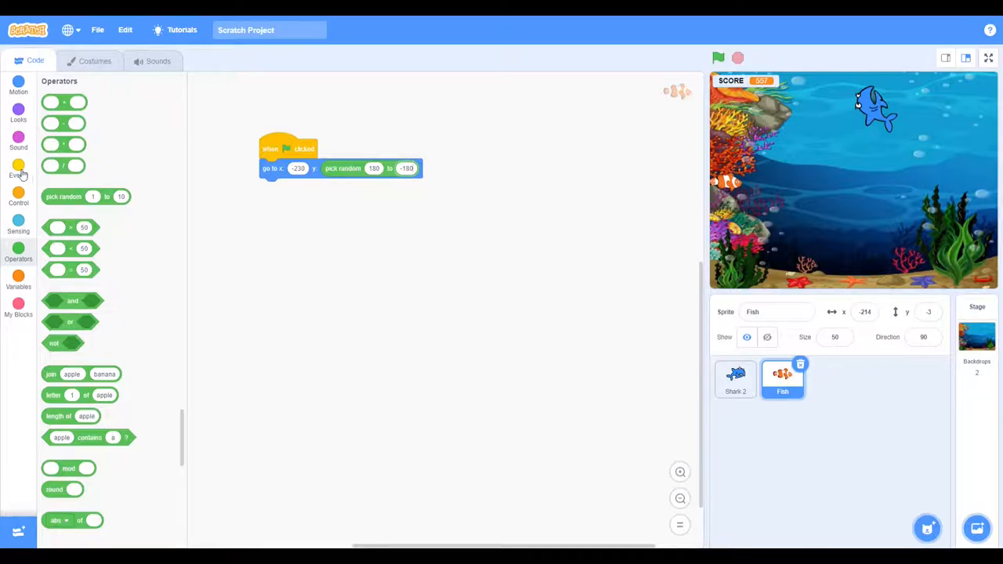
Add a forever loop under the start position in which the fish creates a clone of itself
click(19, 198)
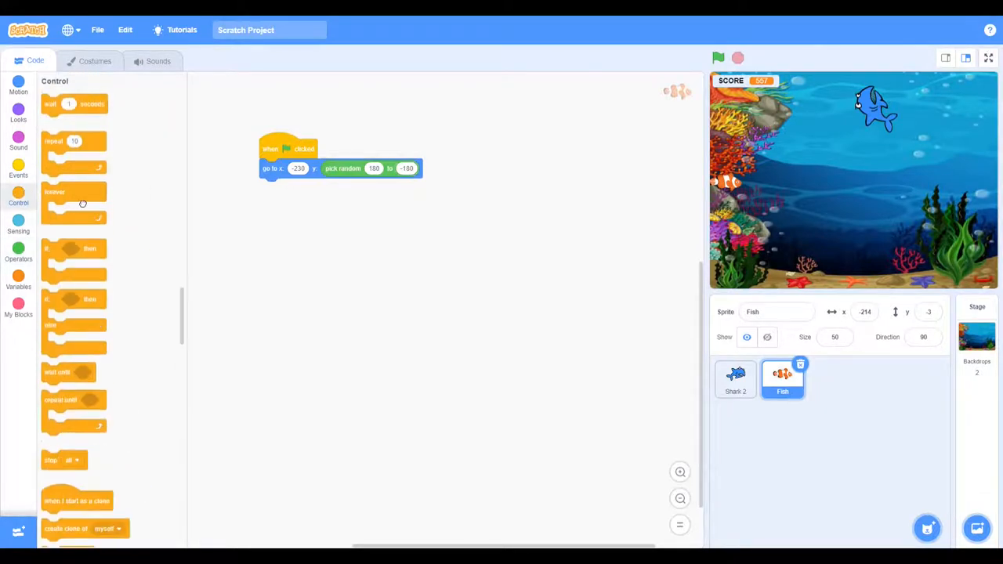
drag(81, 203, 292, 191)
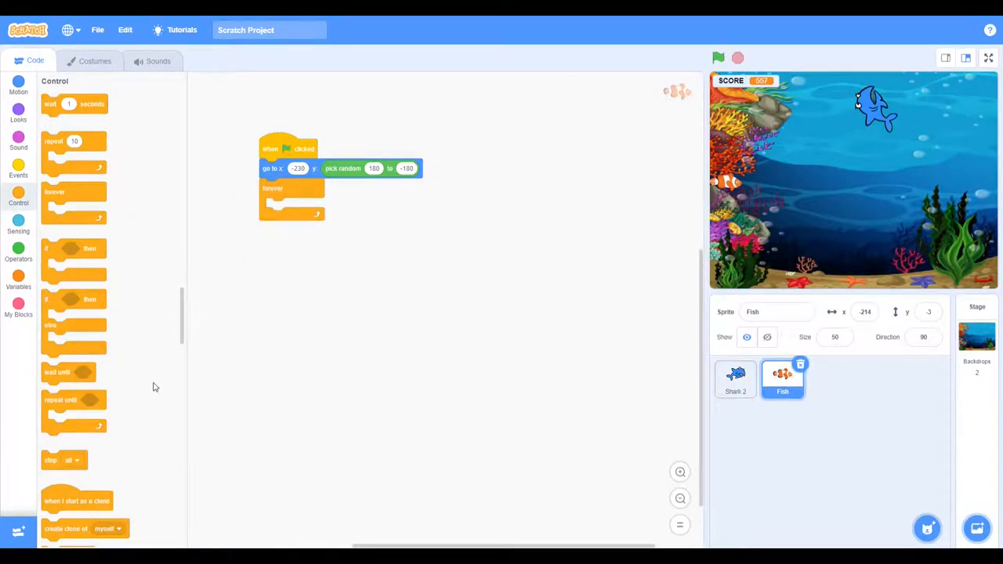
scroll(down, 3)
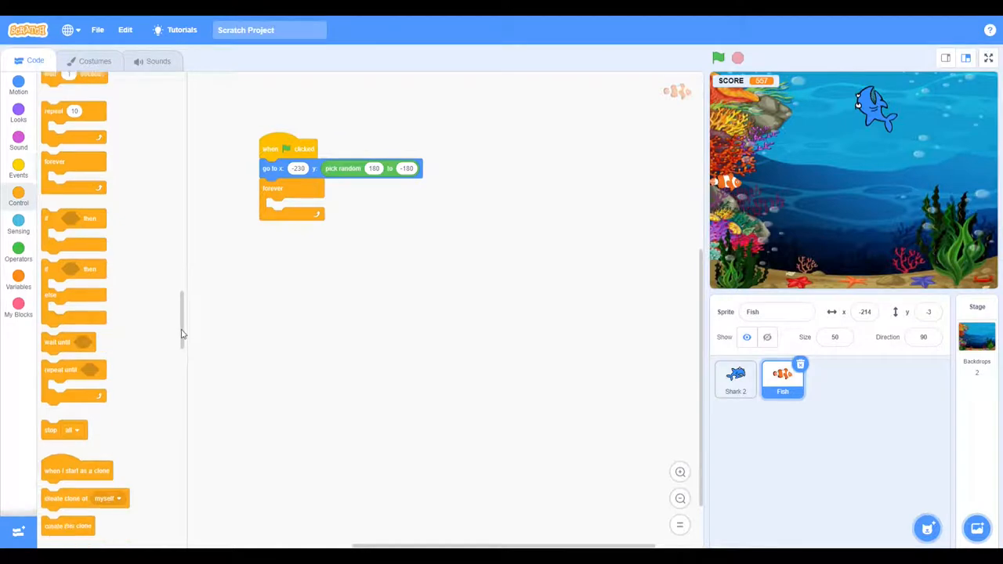
scroll(down, 3)
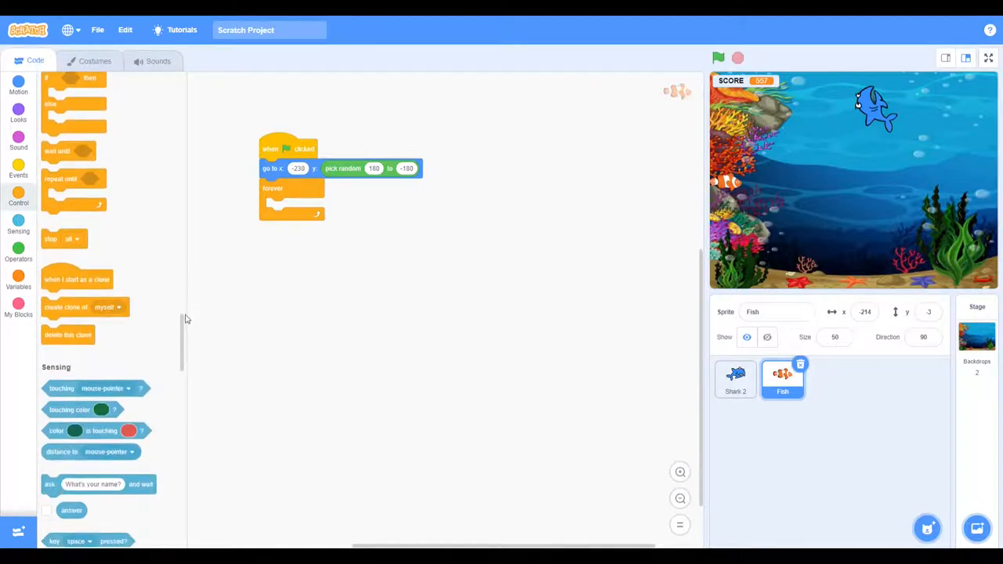
mouse_move(191, 282)
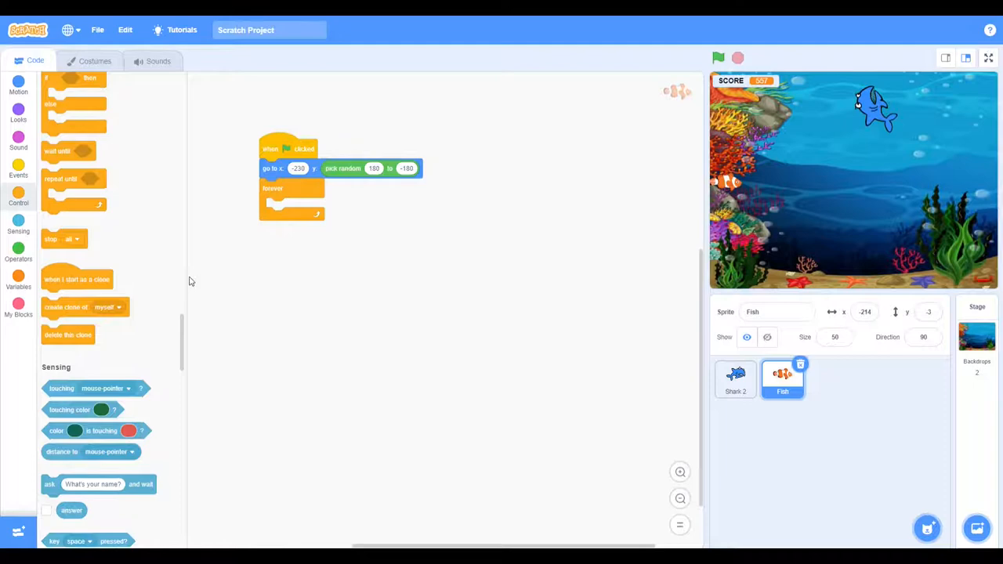
drag(82, 306, 305, 207)
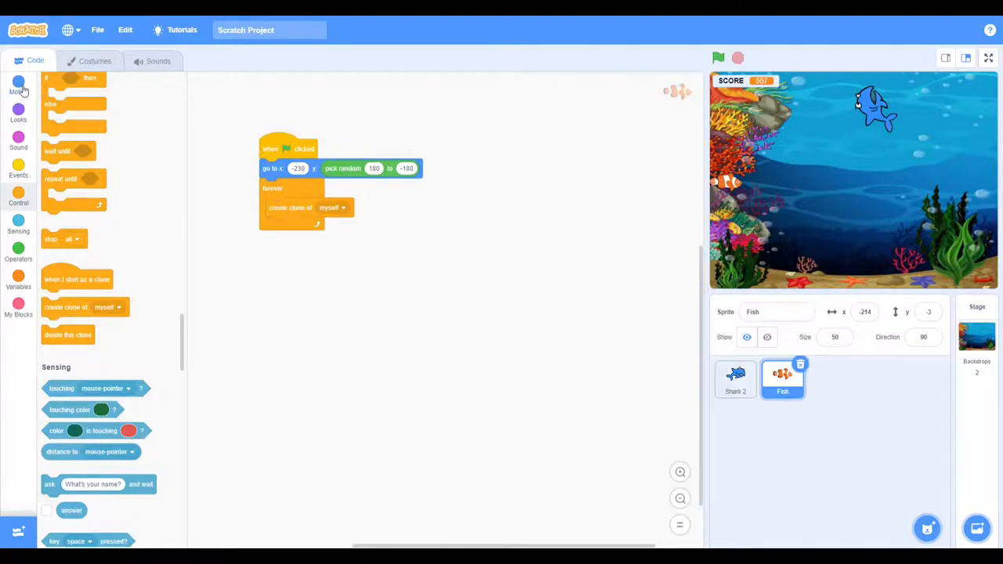
Inside the loop, wait 1 second and switch to the next costume after each clone
click(19, 197)
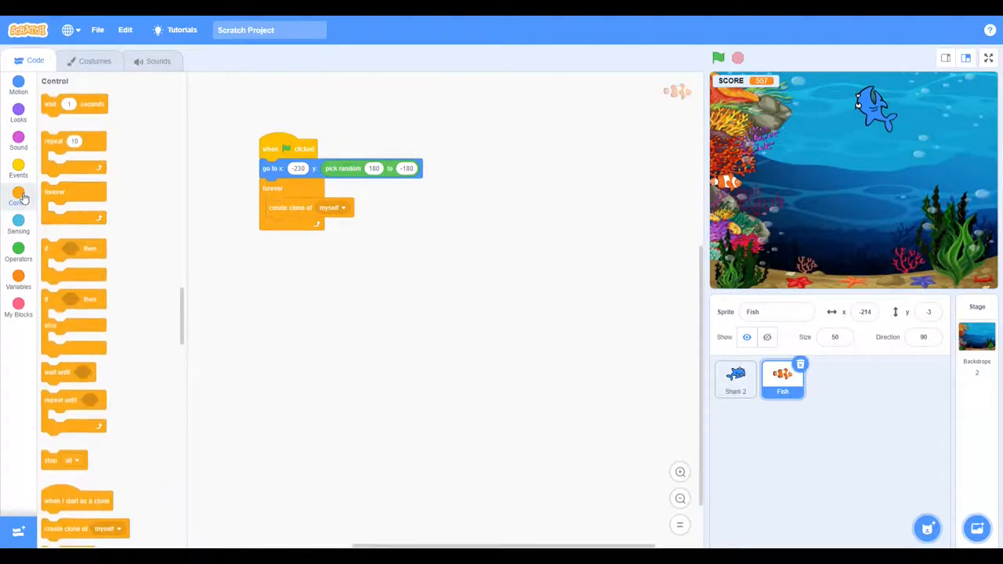
drag(75, 104, 295, 226)
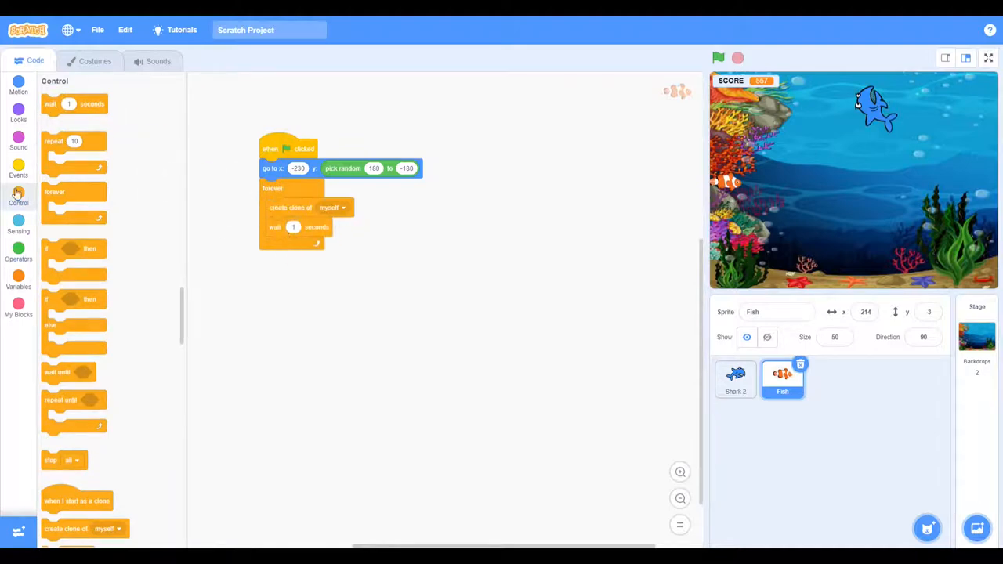
click(19, 110)
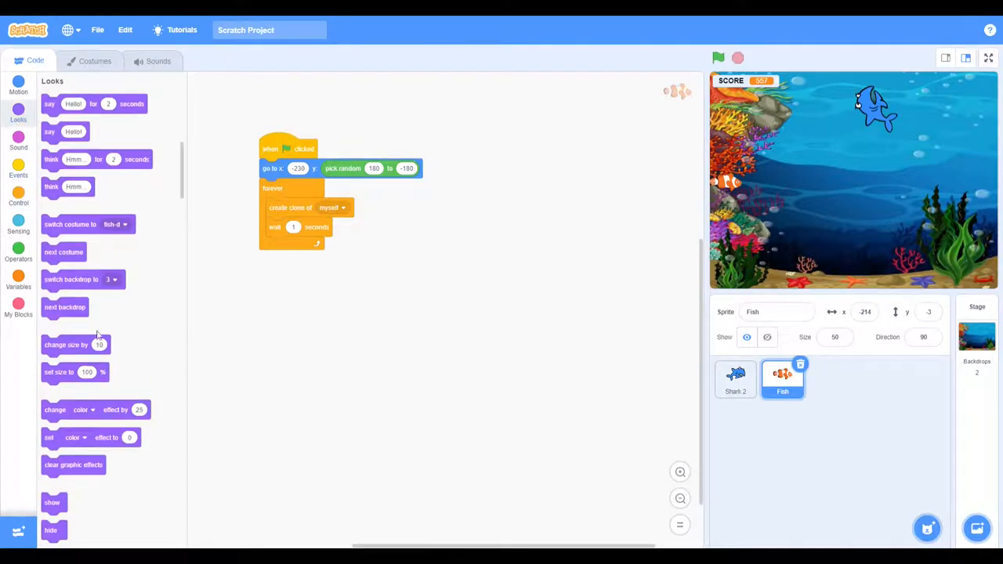
drag(63, 251, 288, 246)
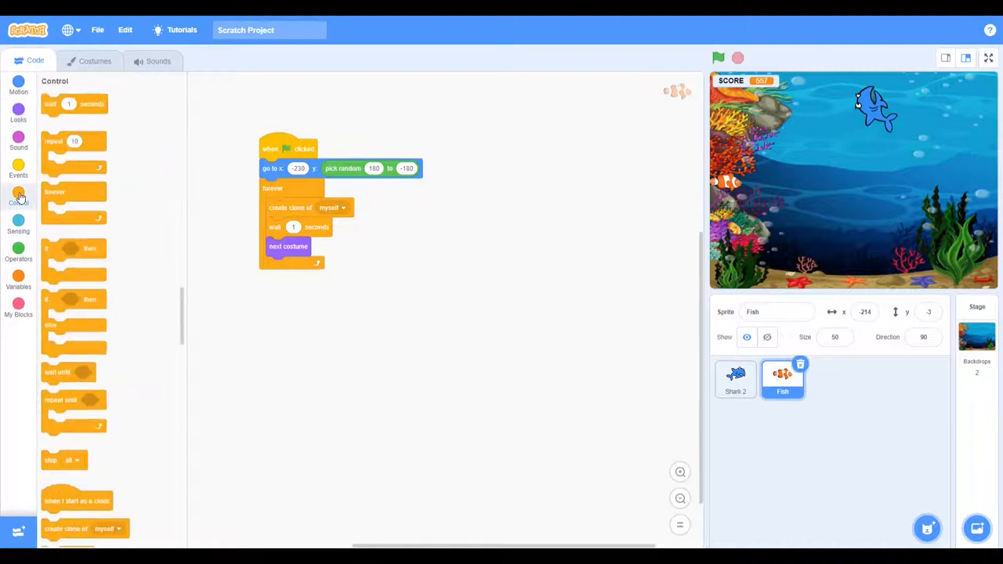
Start a when-I-start-as-a-clone script that points the fish in direction 90
drag(77, 501, 210, 436)
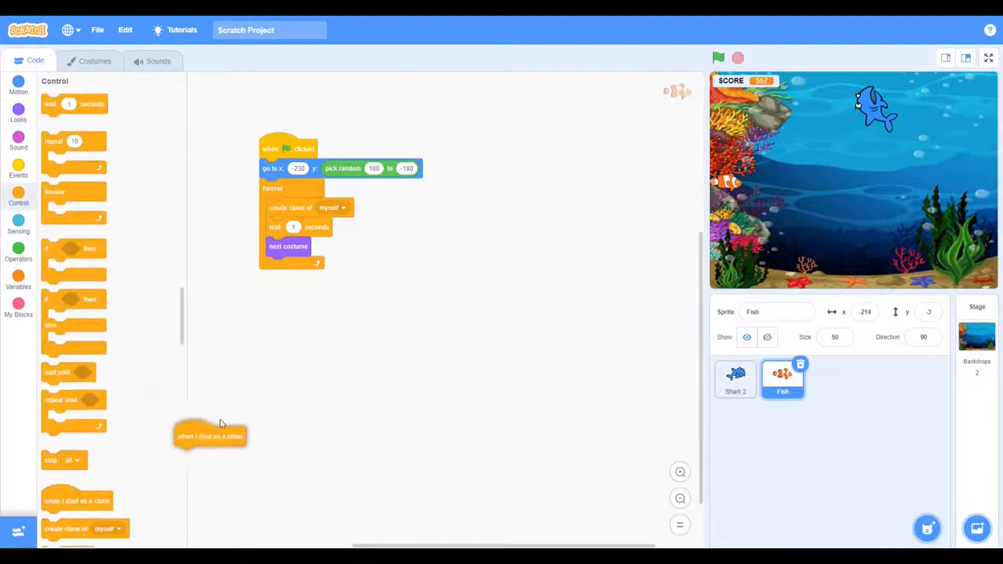
drag(210, 435, 313, 299)
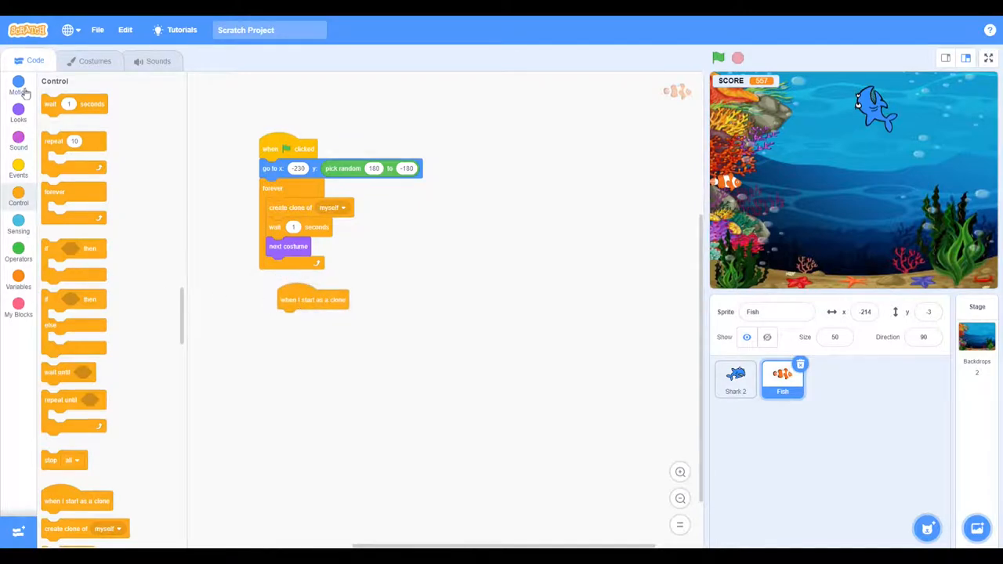
click(19, 86)
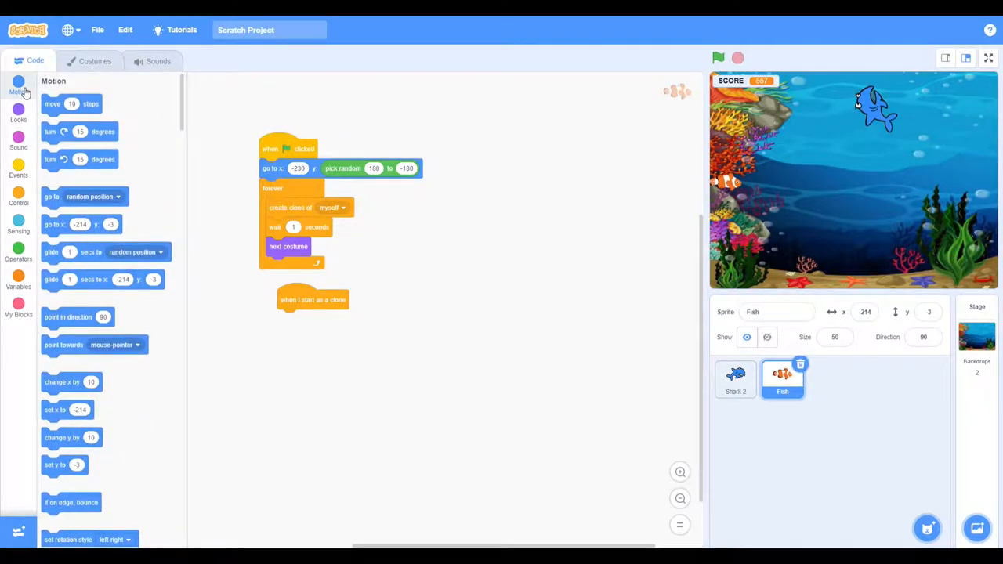
scroll(down, 3)
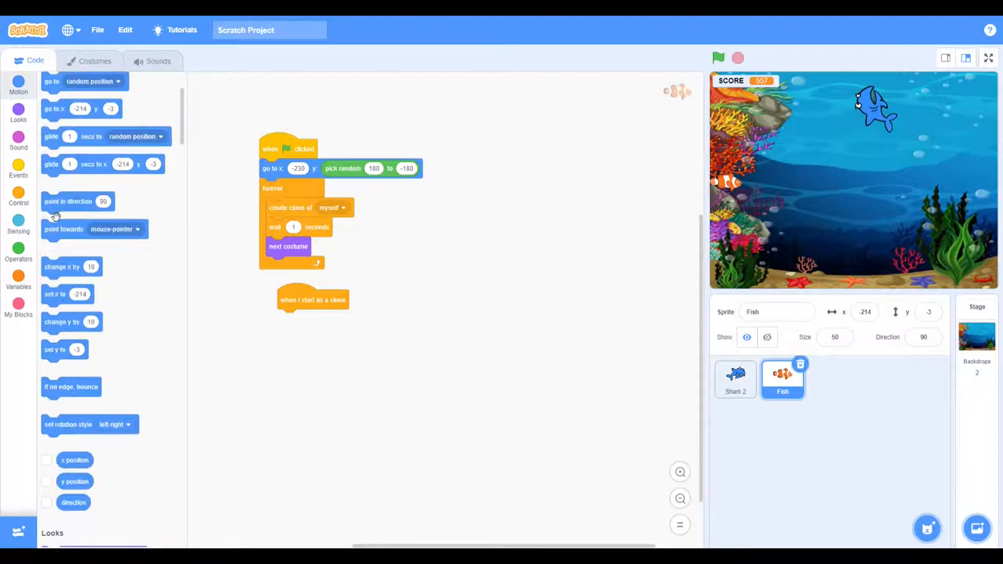
drag(69, 201, 313, 320)
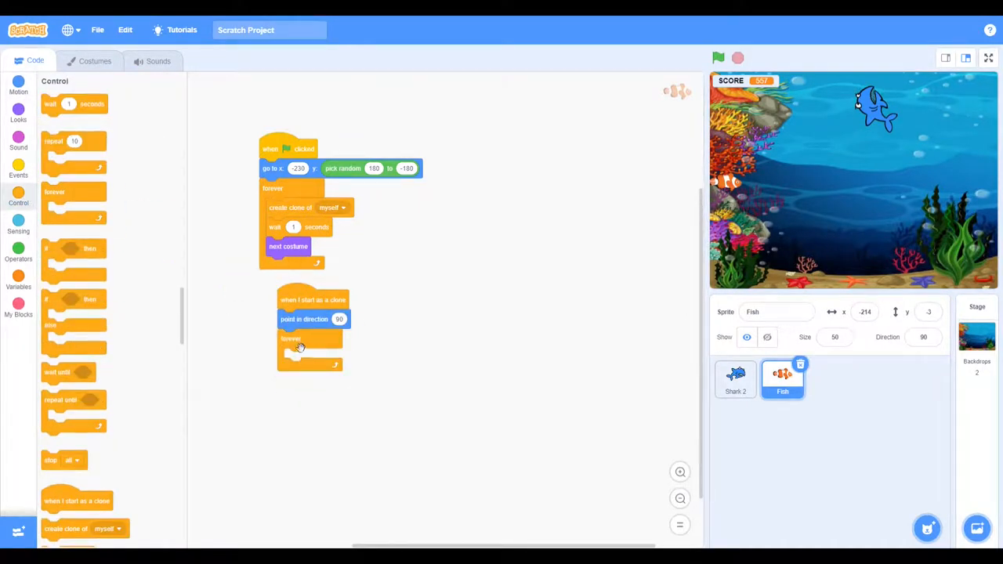
Have the clone forever turn a random amount between -10 and 10 degrees
click(19, 86)
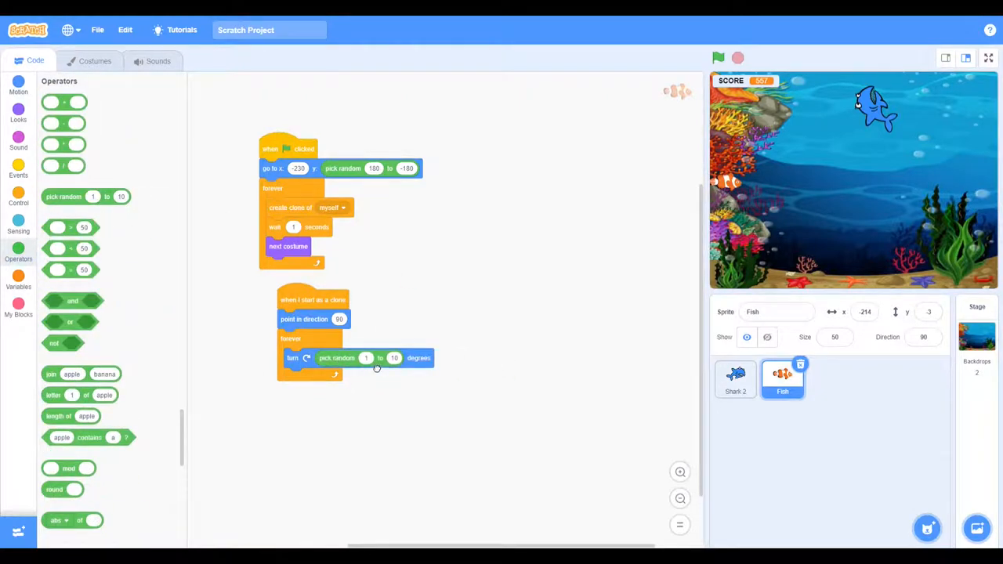
click(367, 357)
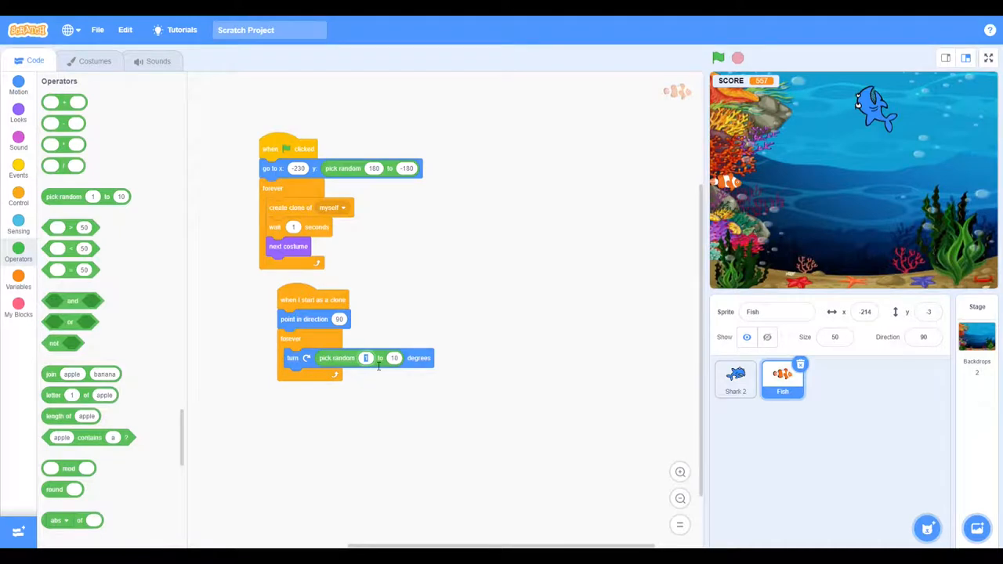
text(-10)
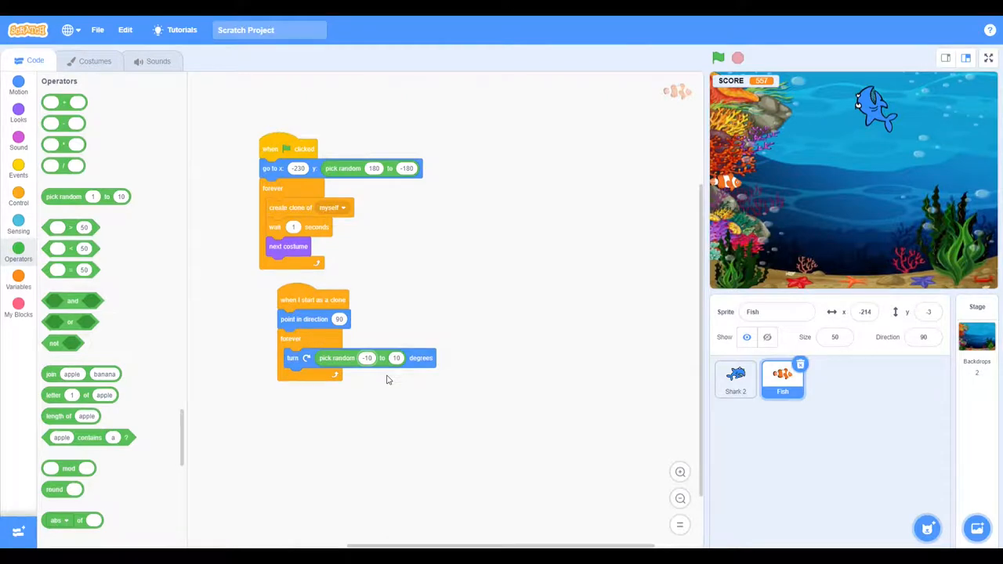
Make each clone move 3 steps and bounce if on edge inside its loop
click(19, 86)
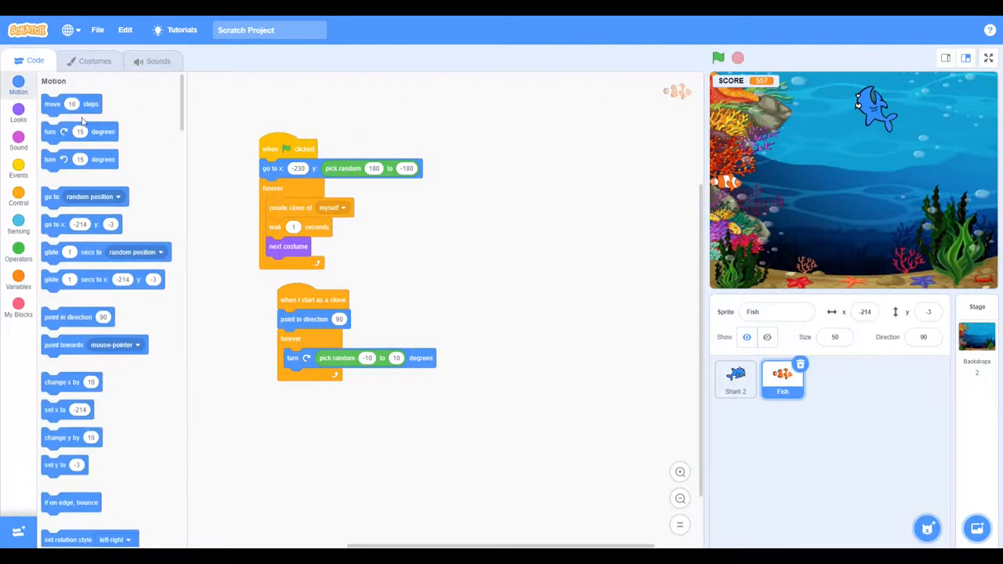
drag(70, 104, 313, 378)
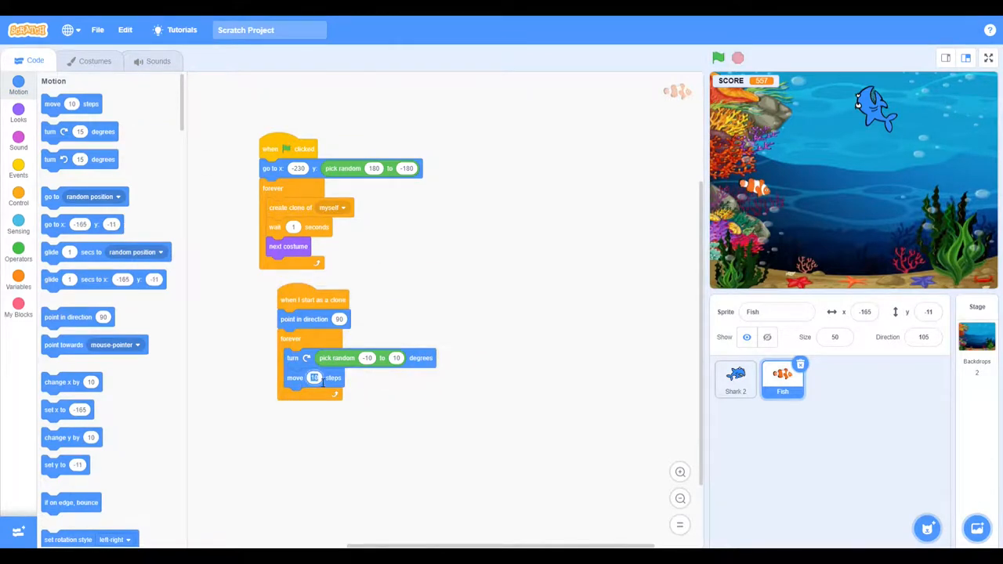
text(3)
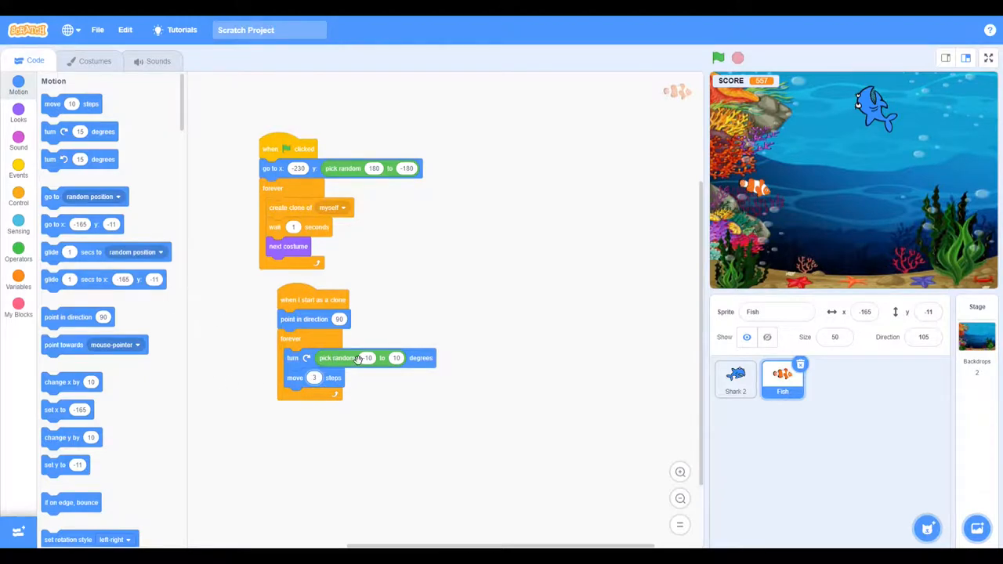
mouse_move(78, 160)
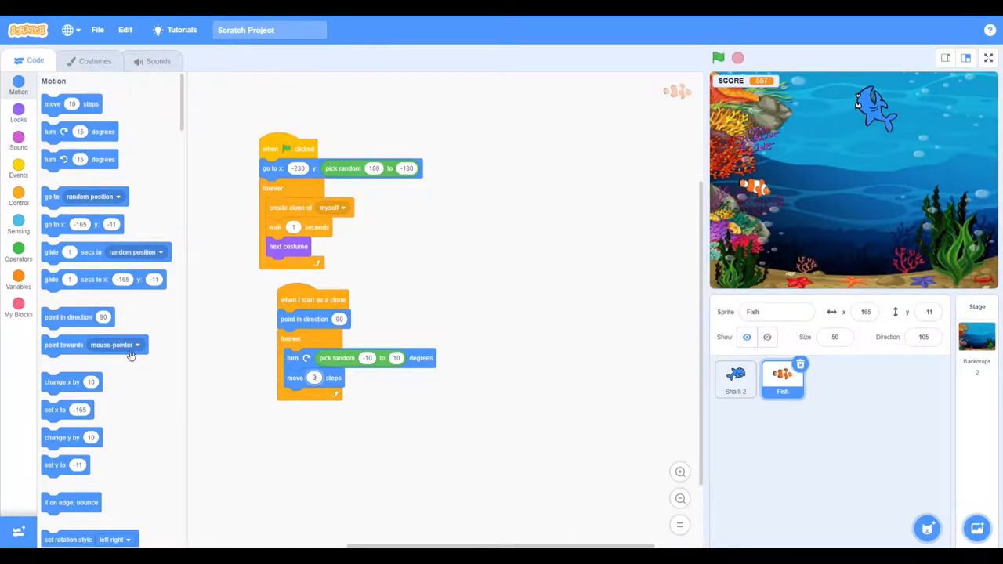
drag(70, 501, 277, 420)
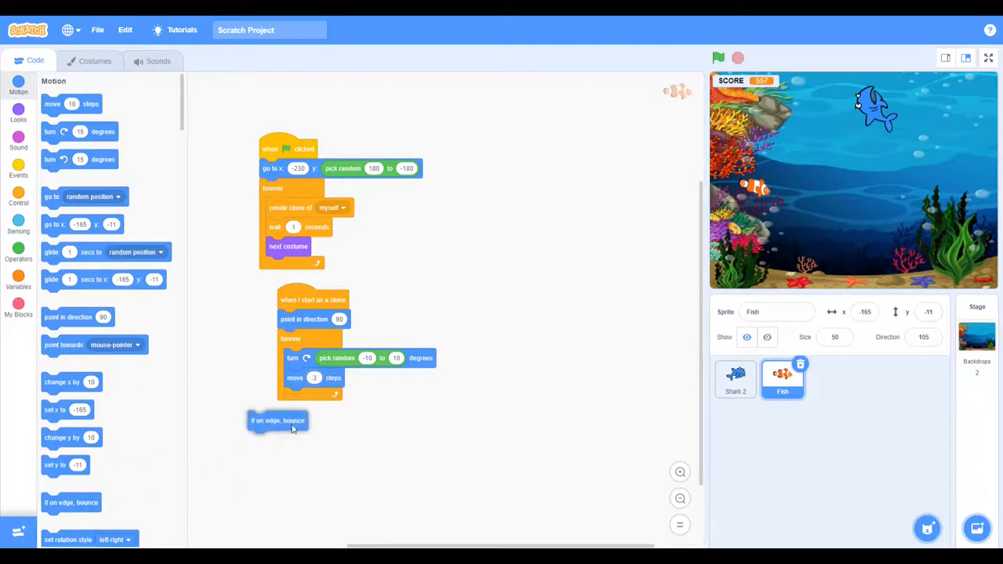
drag(277, 420, 327, 398)
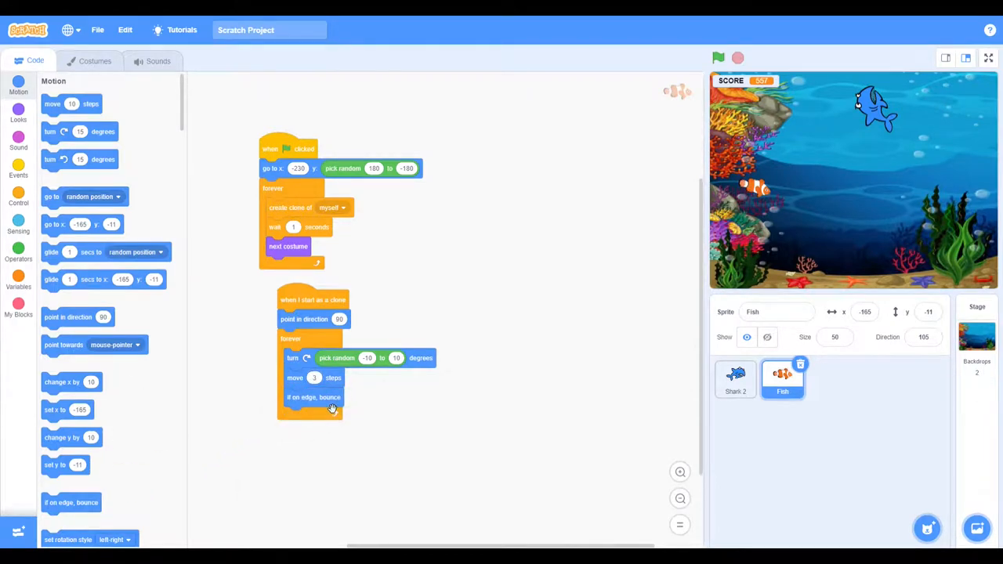
Add an if block in the clone loop checking whether it is touching Shark 2
click(18, 198)
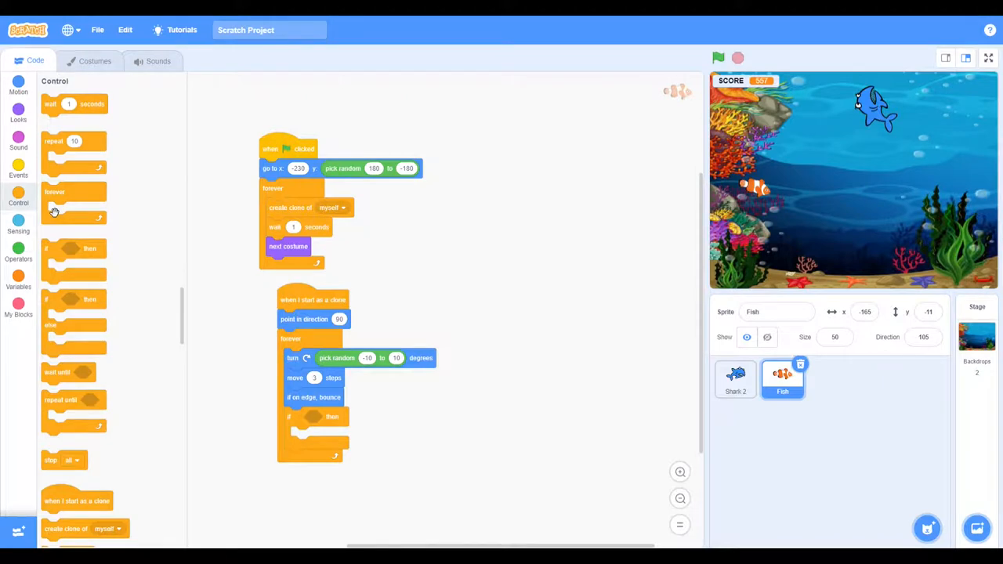
mouse_move(119, 216)
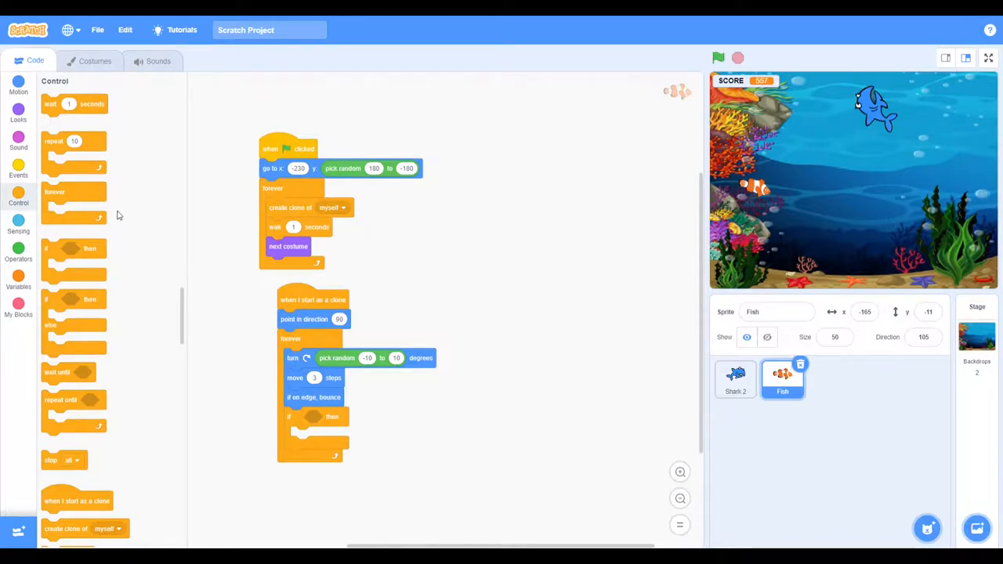
mouse_move(60, 201)
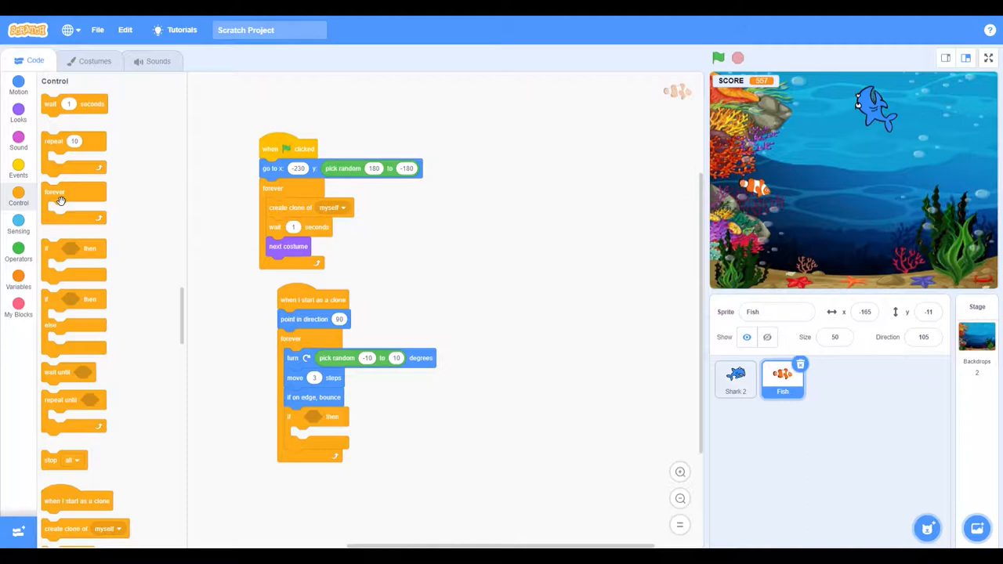
click(18, 222)
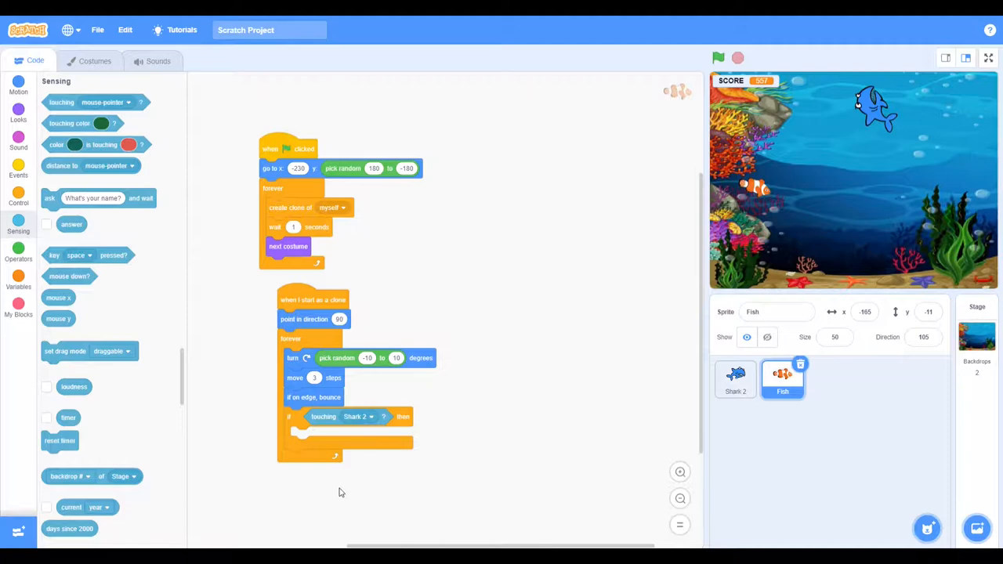
Make a new variable named SCORE, kept for all sprites
click(19, 276)
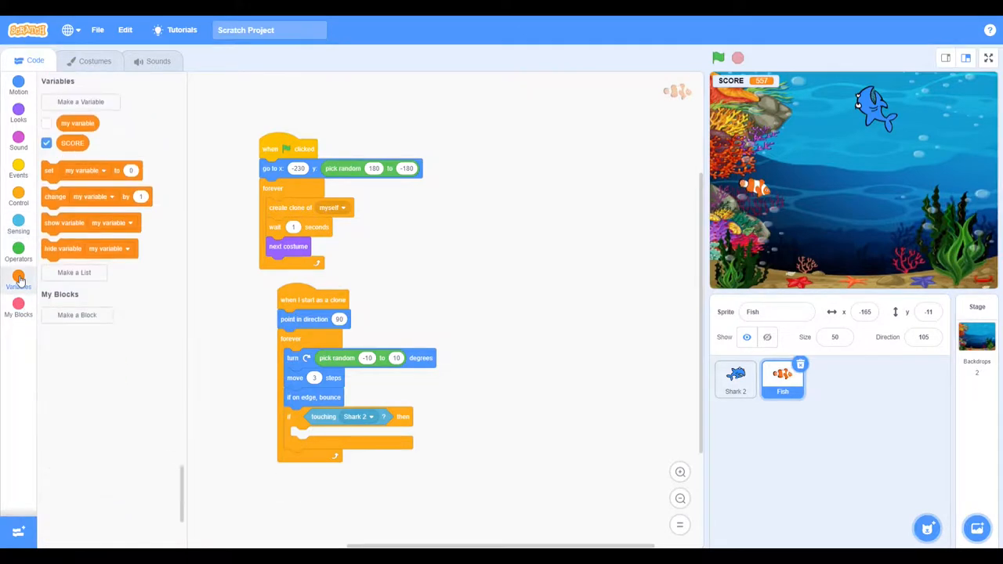
click(82, 101)
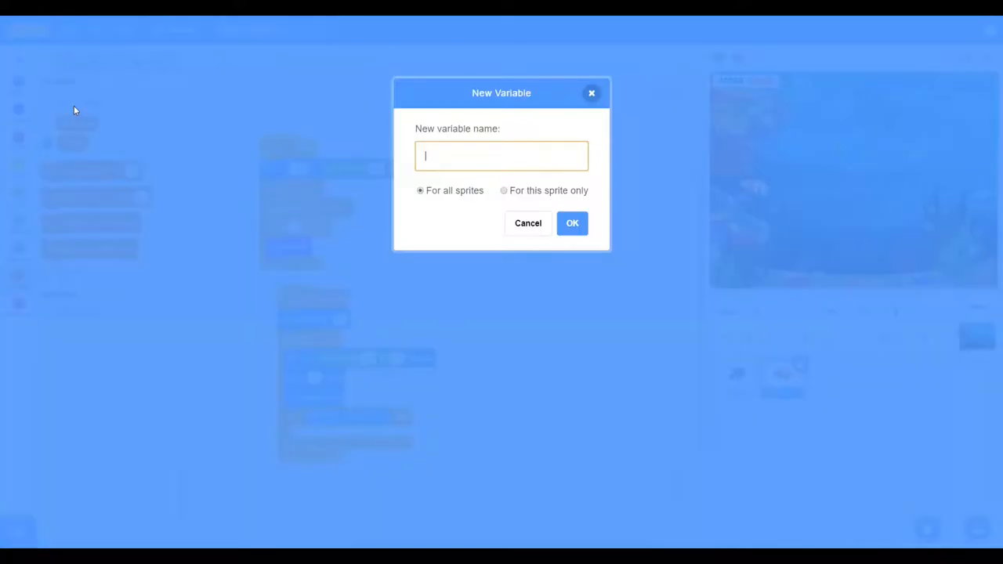
text(s)
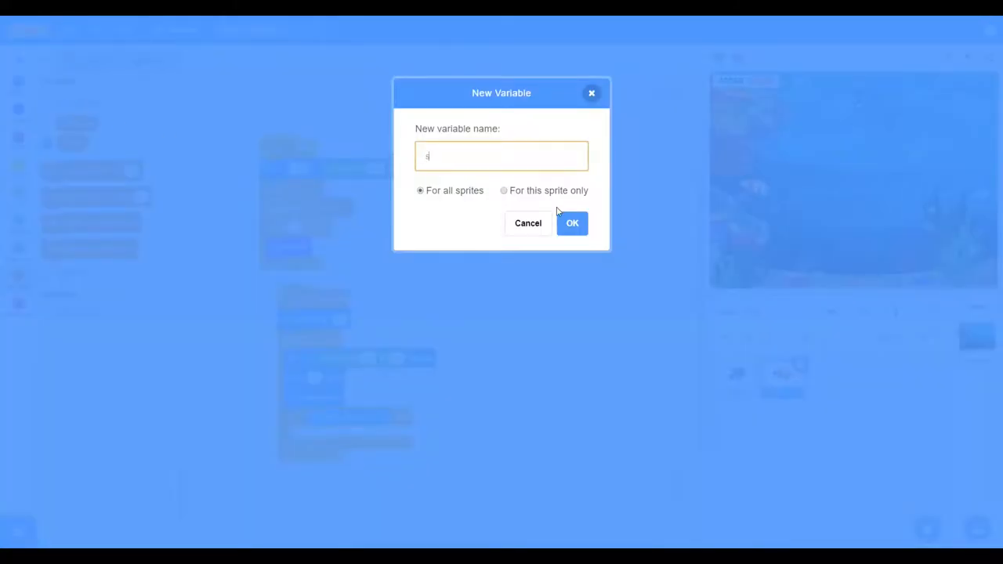
text(CORE)
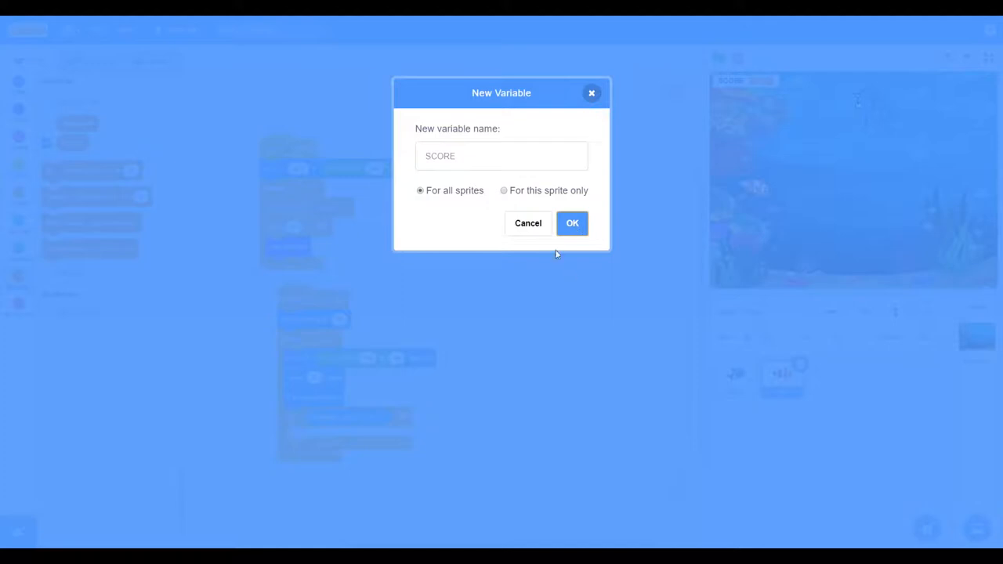
mouse_move(572, 248)
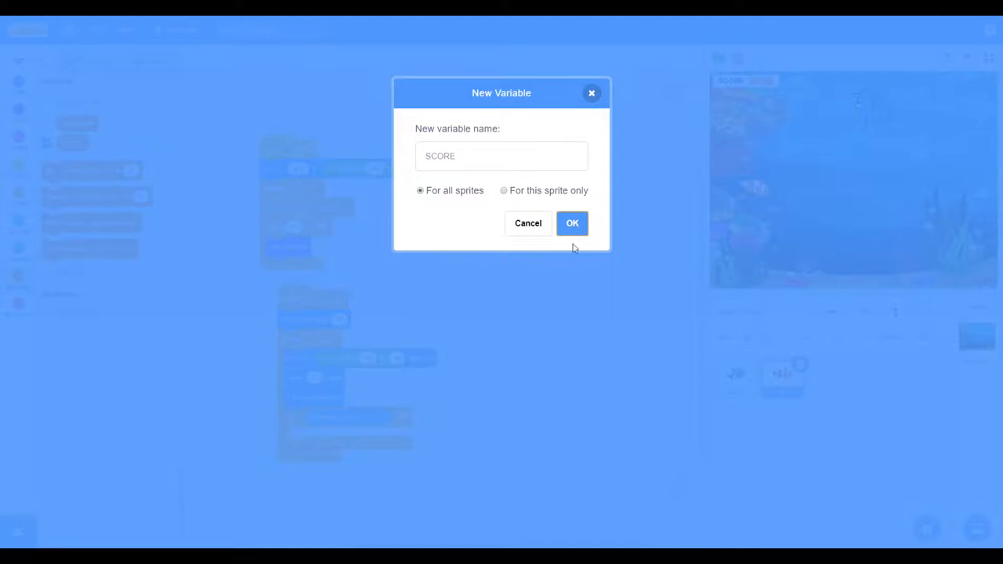
click(572, 222)
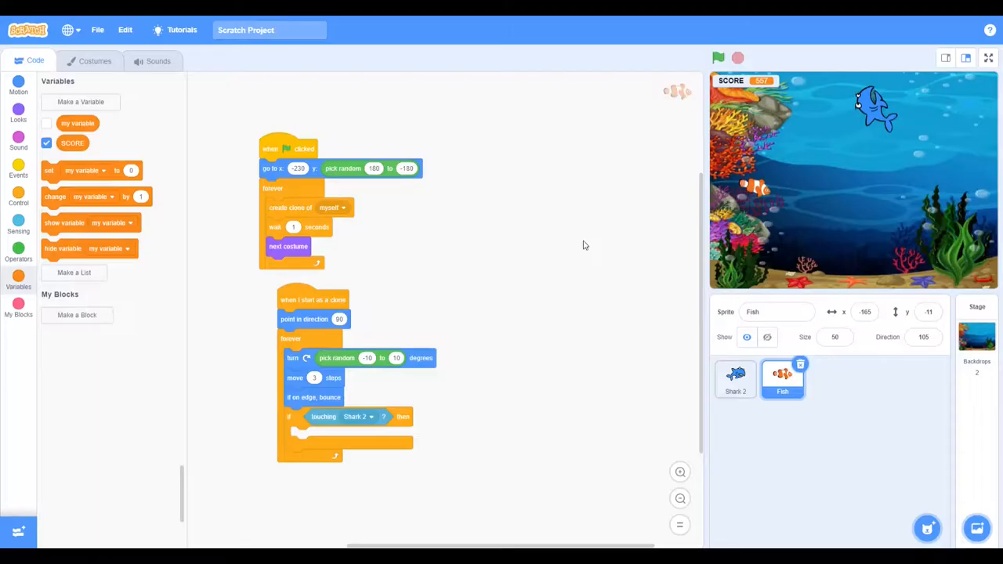
mouse_move(88, 259)
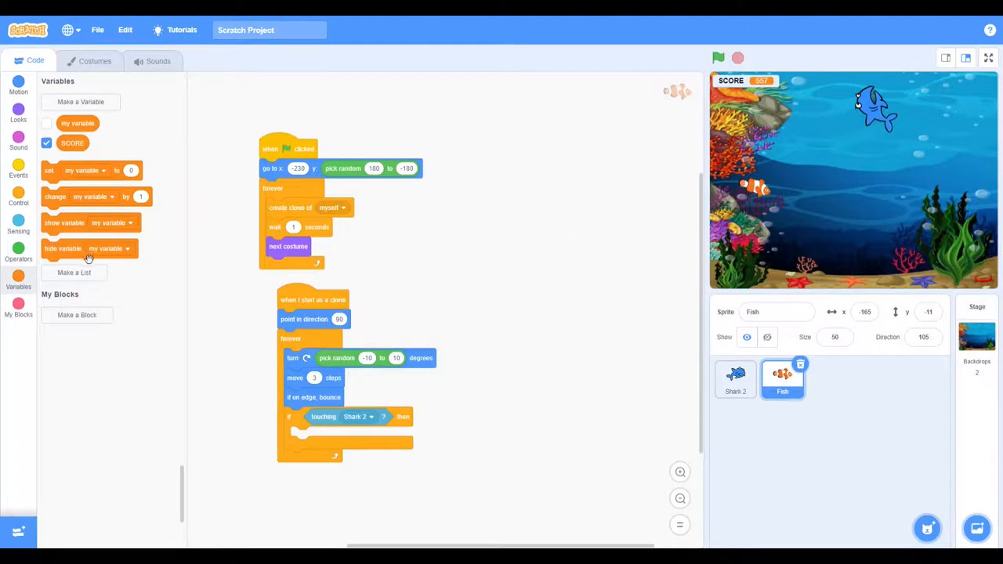
mouse_move(65, 179)
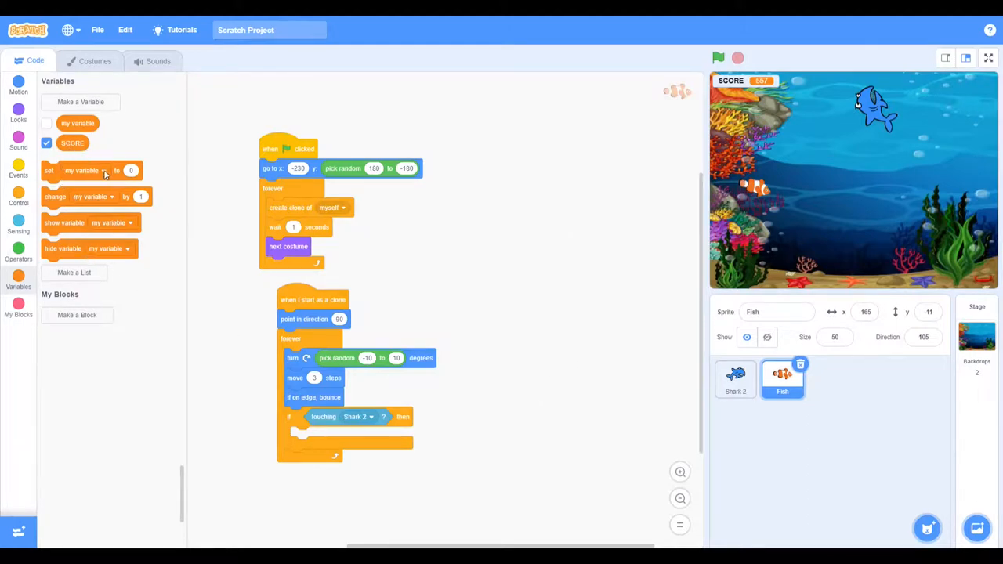
Add a 'change SCORE by 1' block inside the fish's touching-Shark 2 check
drag(91, 170, 285, 270)
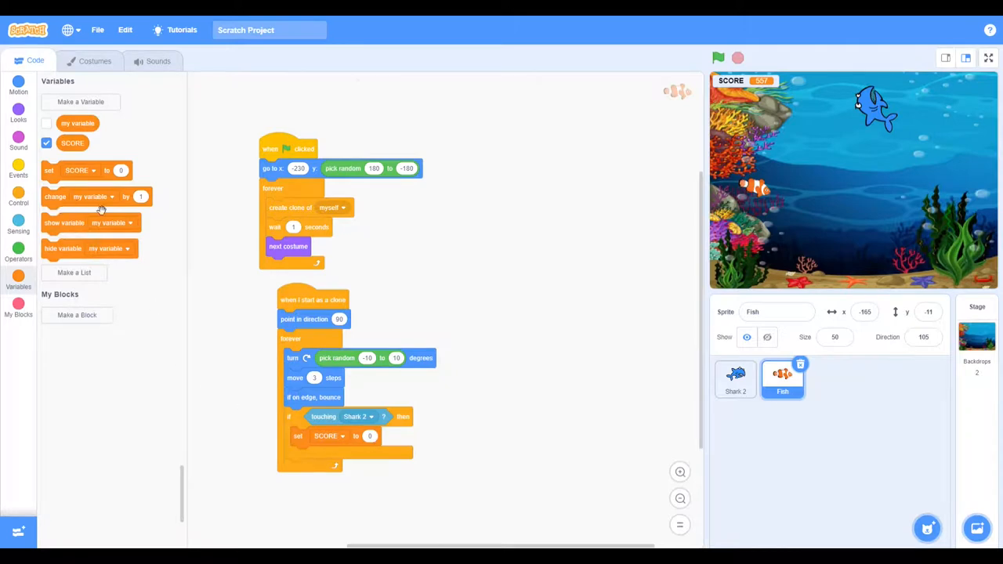
mouse_move(340, 386)
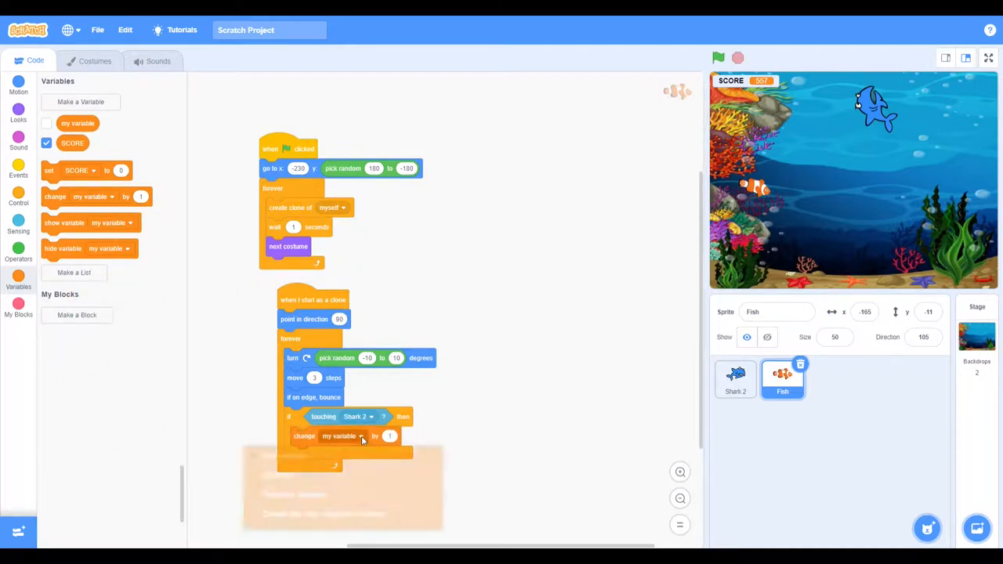
click(333, 436)
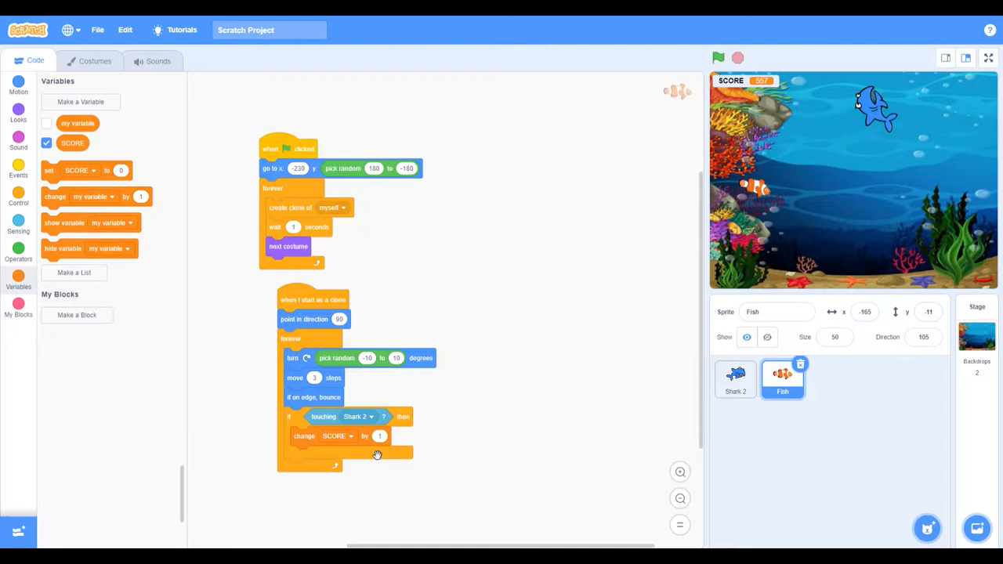
mouse_move(377, 461)
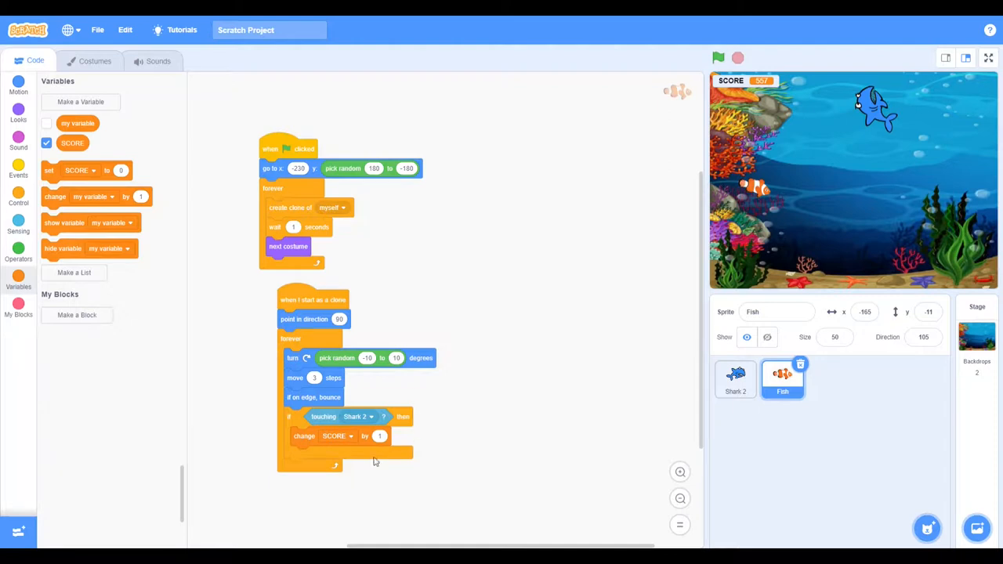
mouse_move(507, 204)
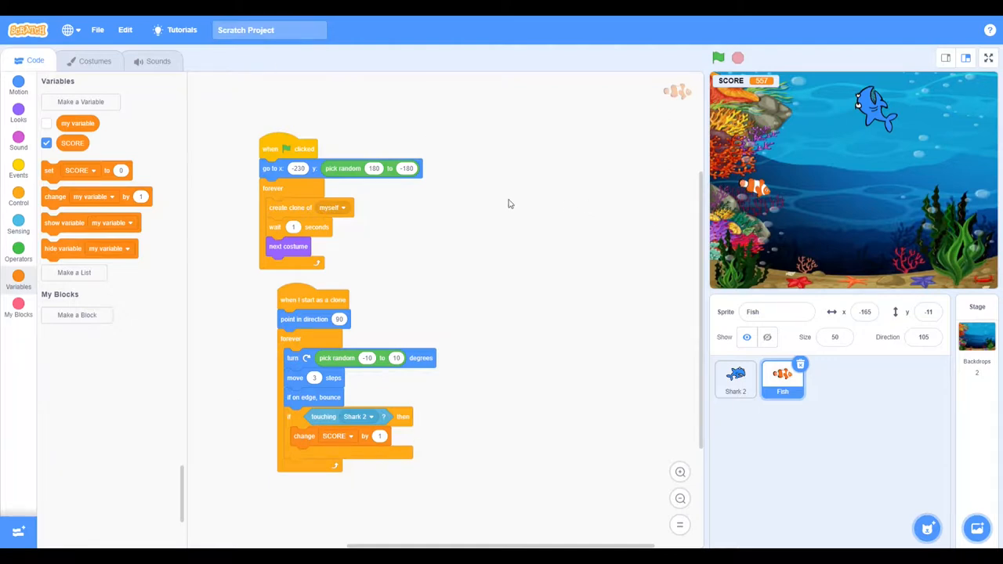
click(19, 141)
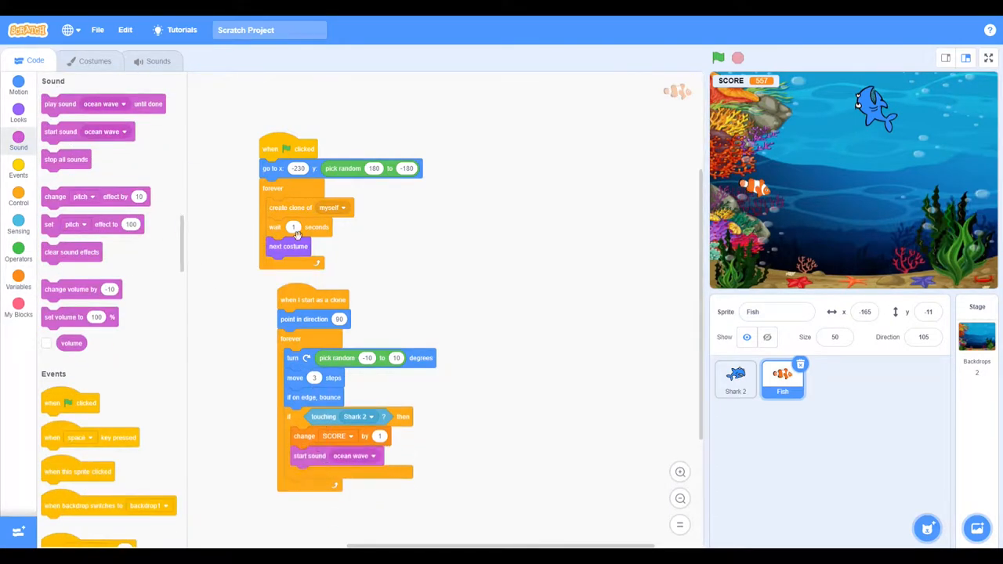
Add the Pop sound from the library to the Fish sprite's sounds
click(157, 61)
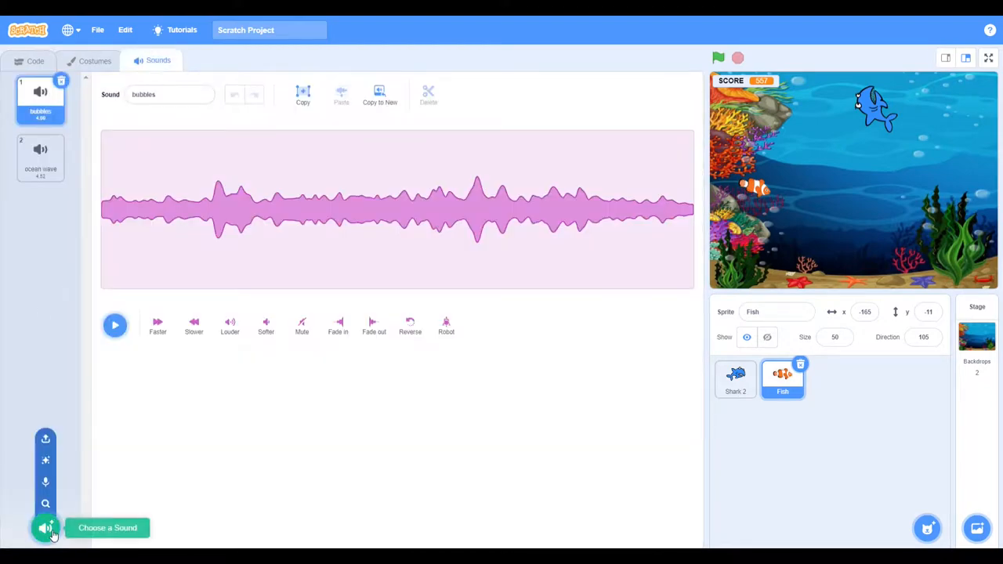
click(47, 526)
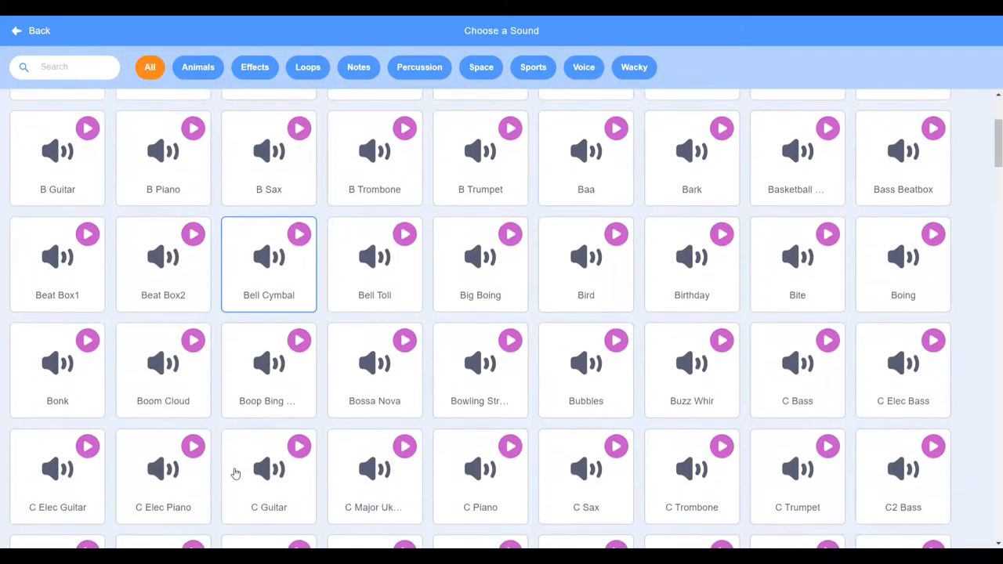
scroll(down, 3)
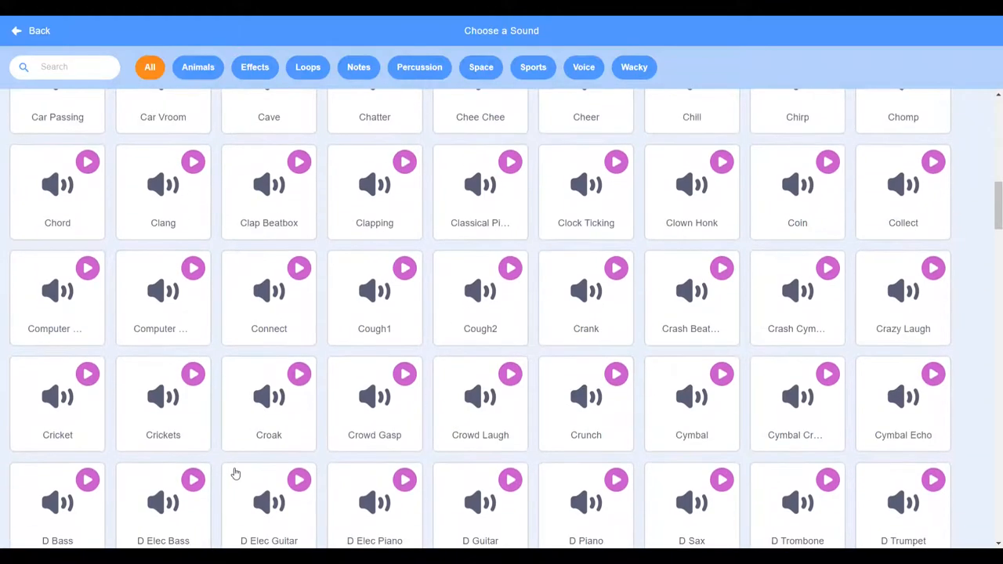
scroll(down, 3)
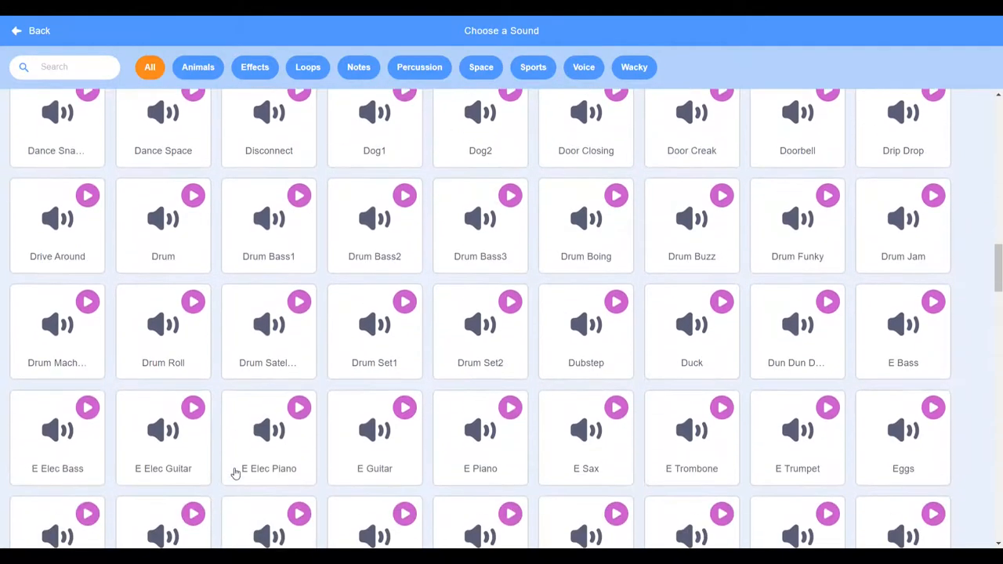
scroll(down, 3)
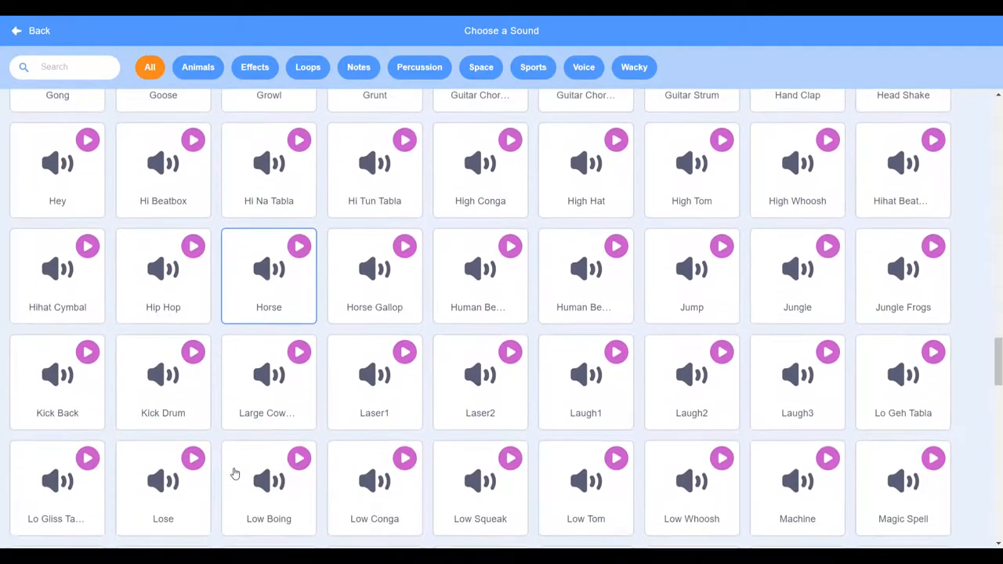
scroll(down, 3)
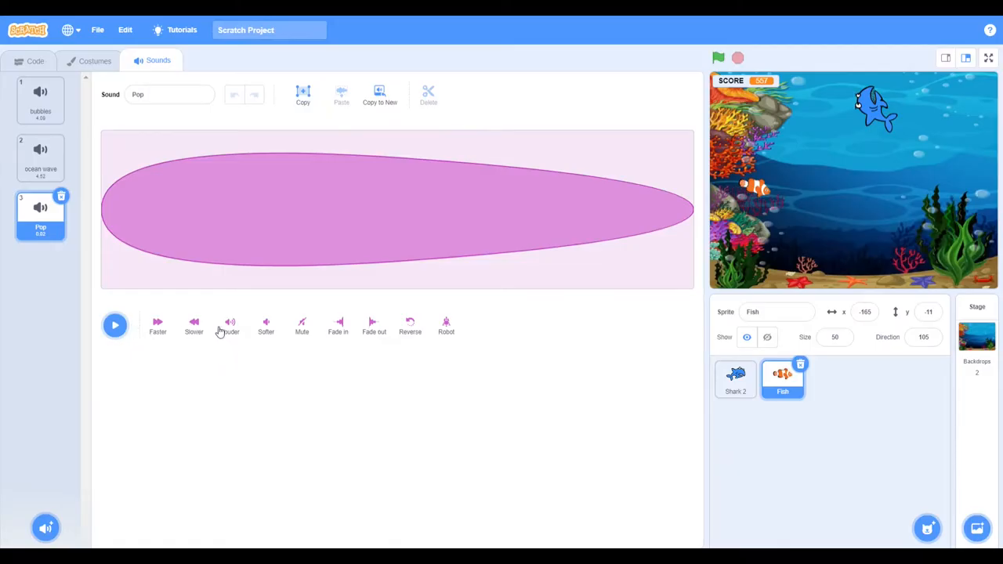
mouse_move(336, 332)
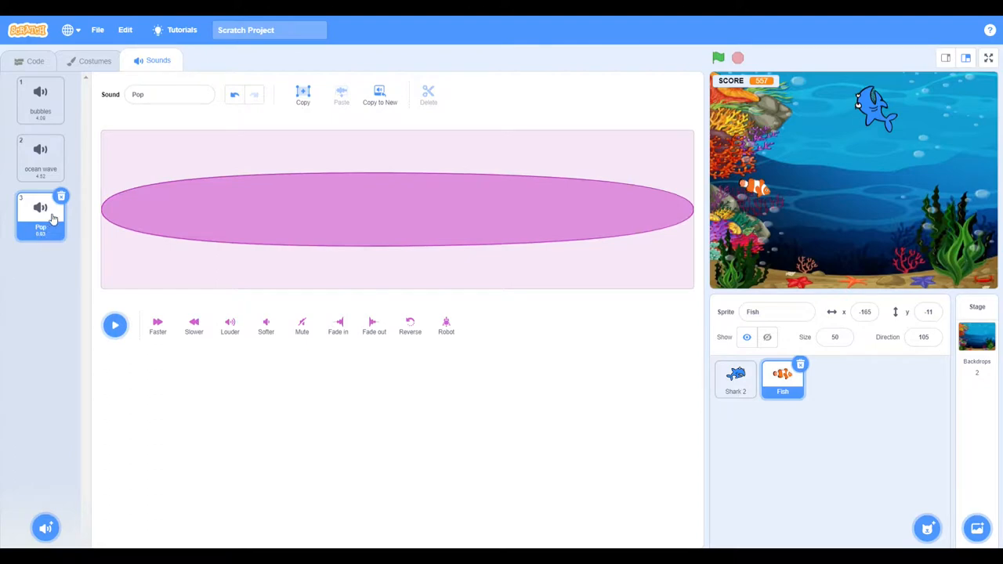
mouse_move(12, 208)
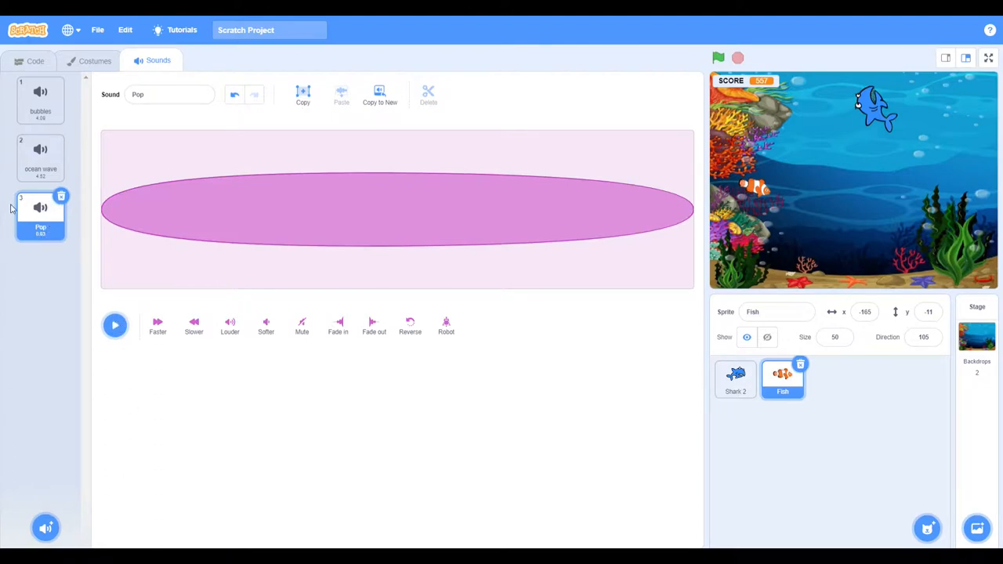
click(35, 60)
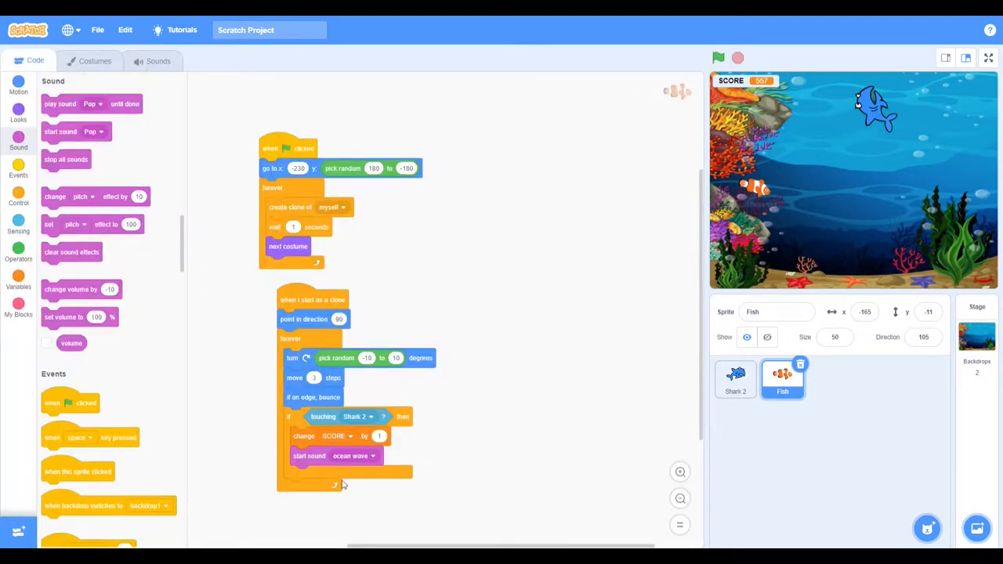
Make the touching check play Pop, and hide the original fish under the green-flag hat
click(354, 456)
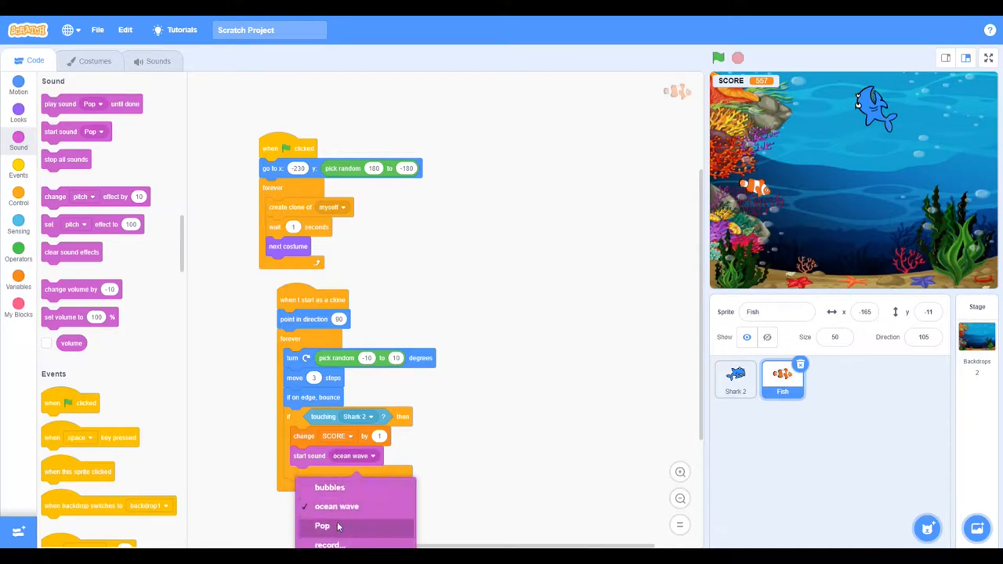
click(321, 525)
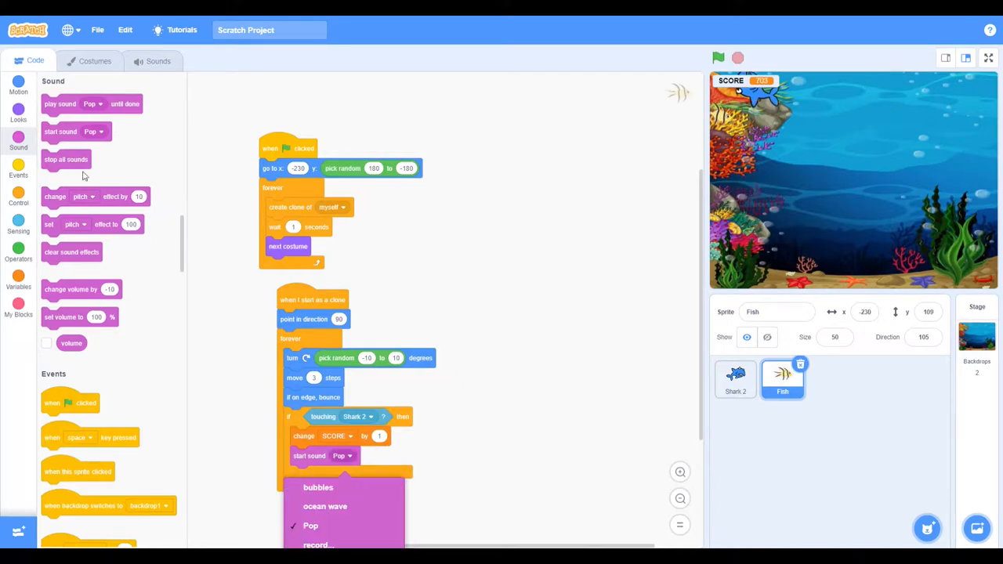
mouse_move(19, 119)
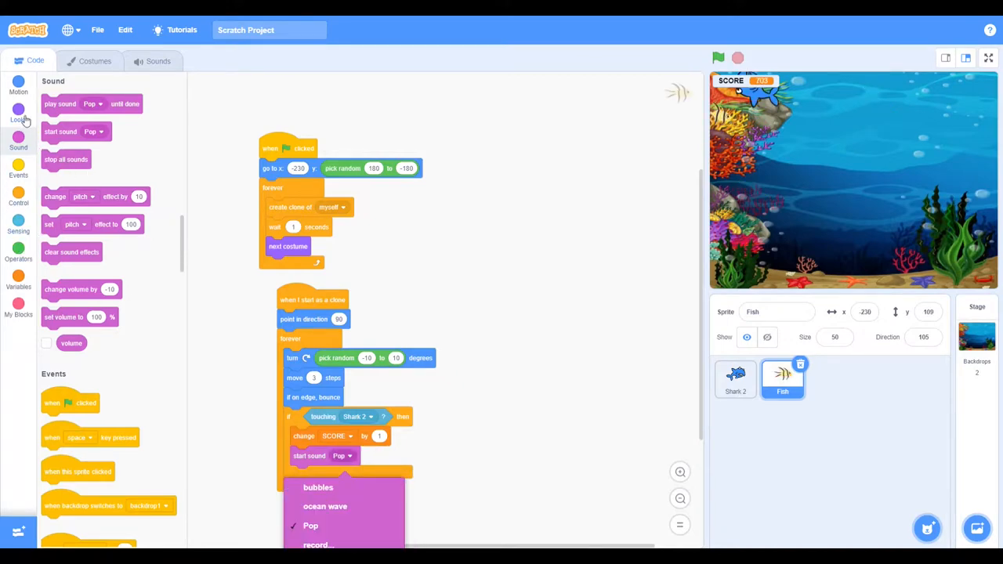
click(19, 113)
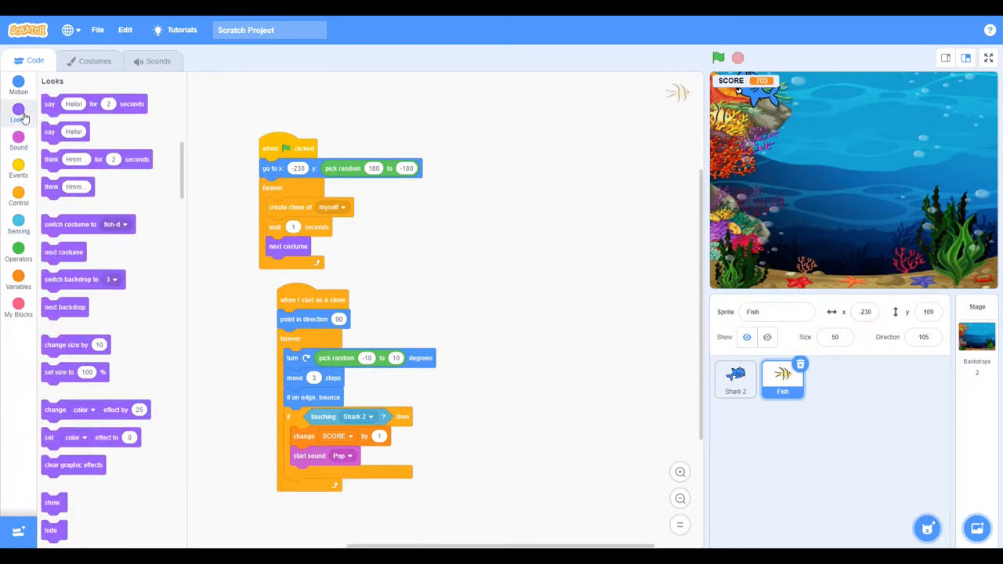
drag(50, 530, 226, 191)
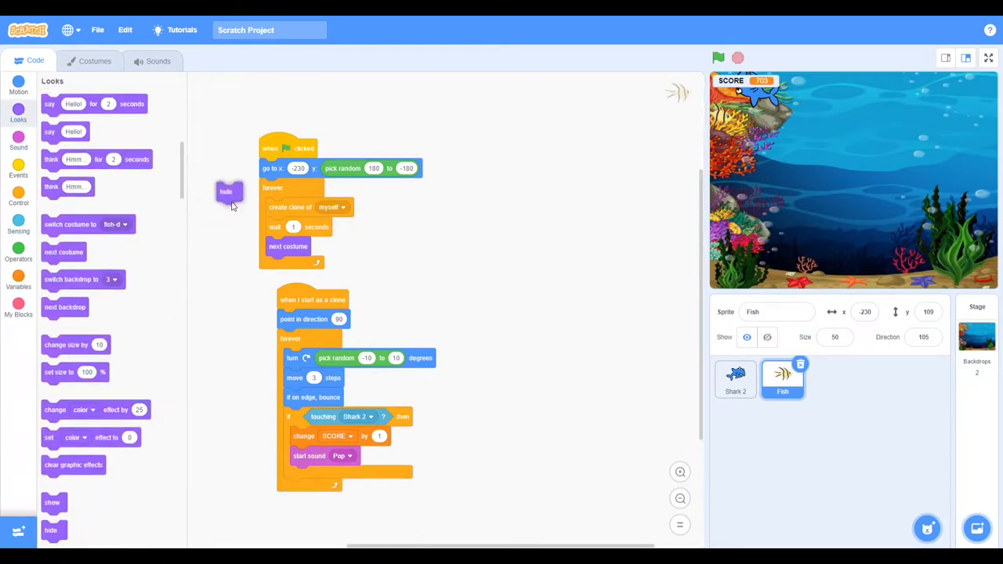
drag(226, 191, 270, 161)
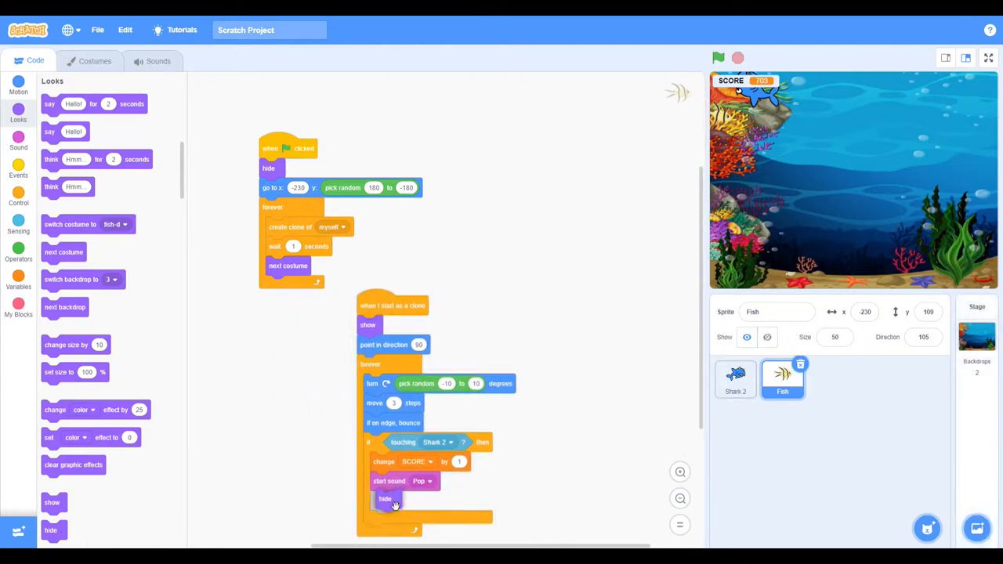
Start the game with the green flag and view the stage full-size
click(718, 58)
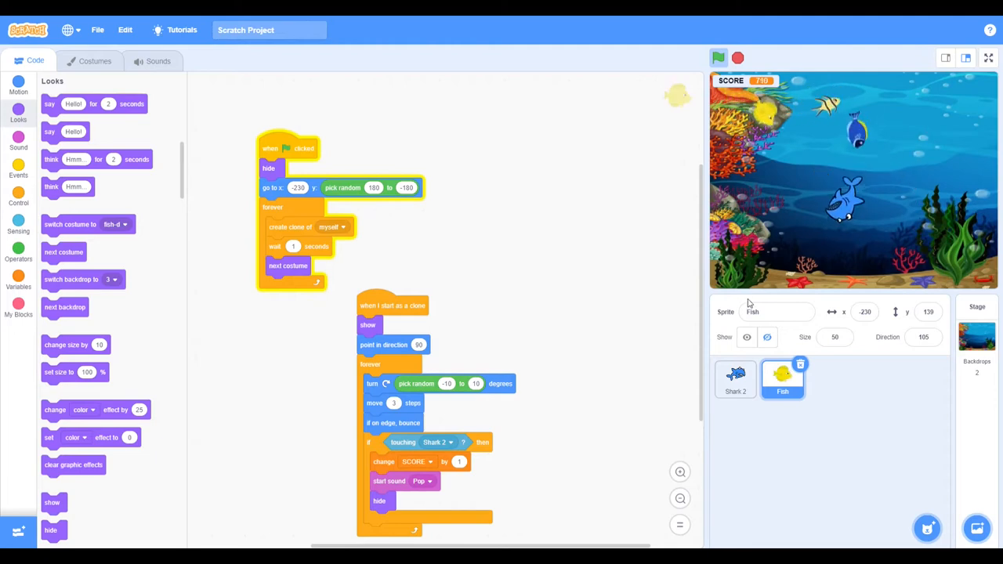
click(987, 57)
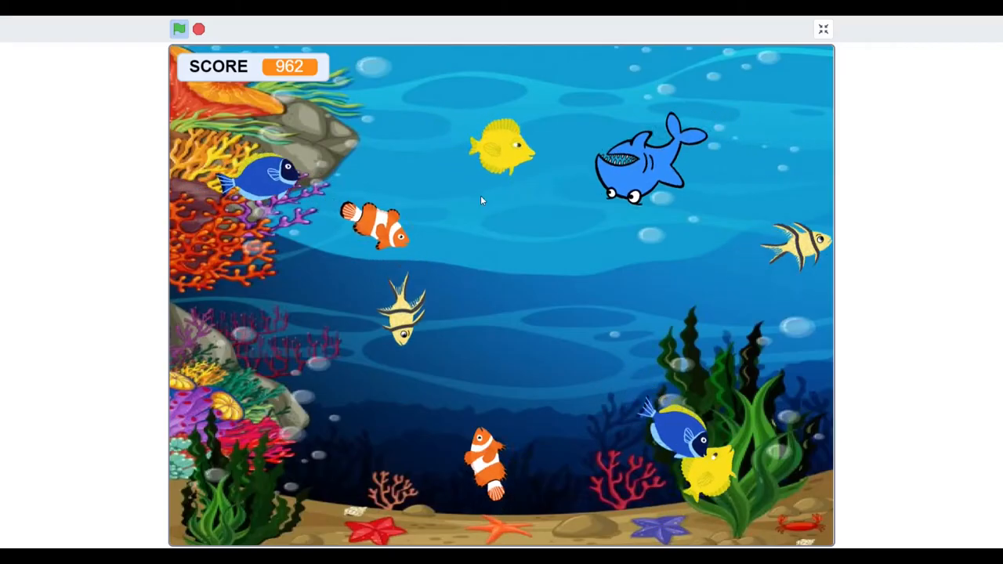